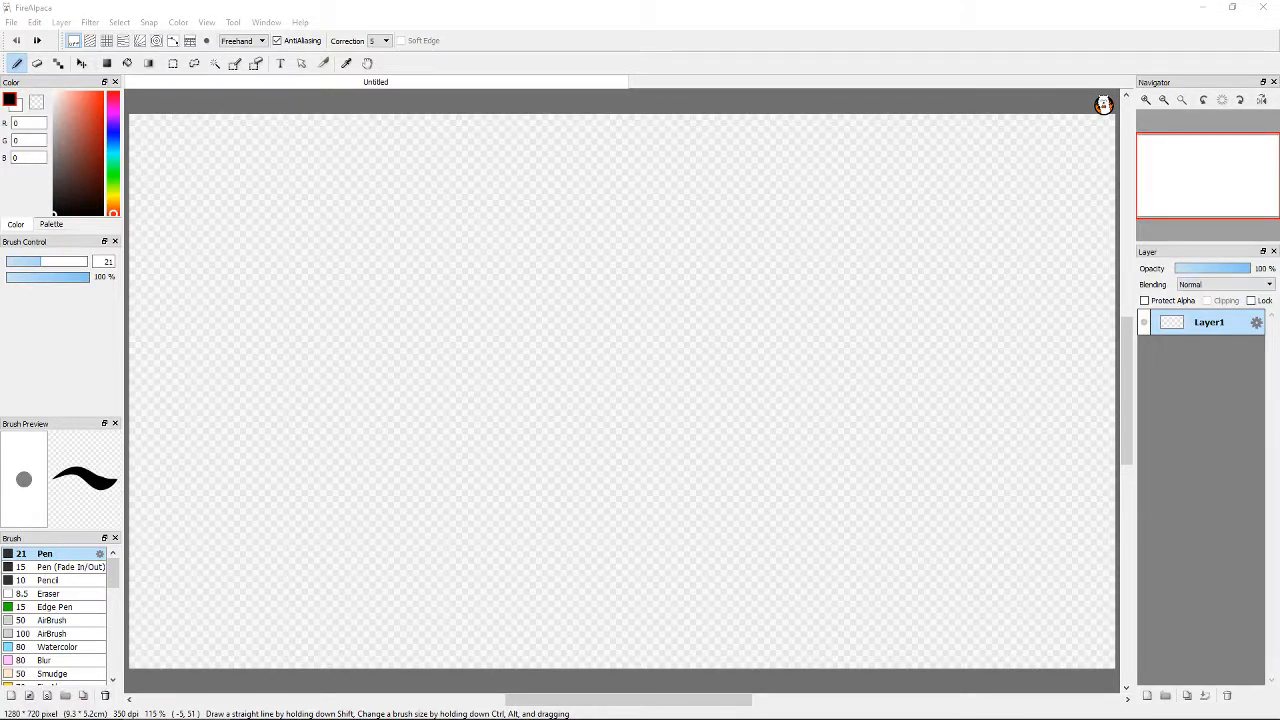
{"action": "mouse_move", "coordinate": [50, 433]}
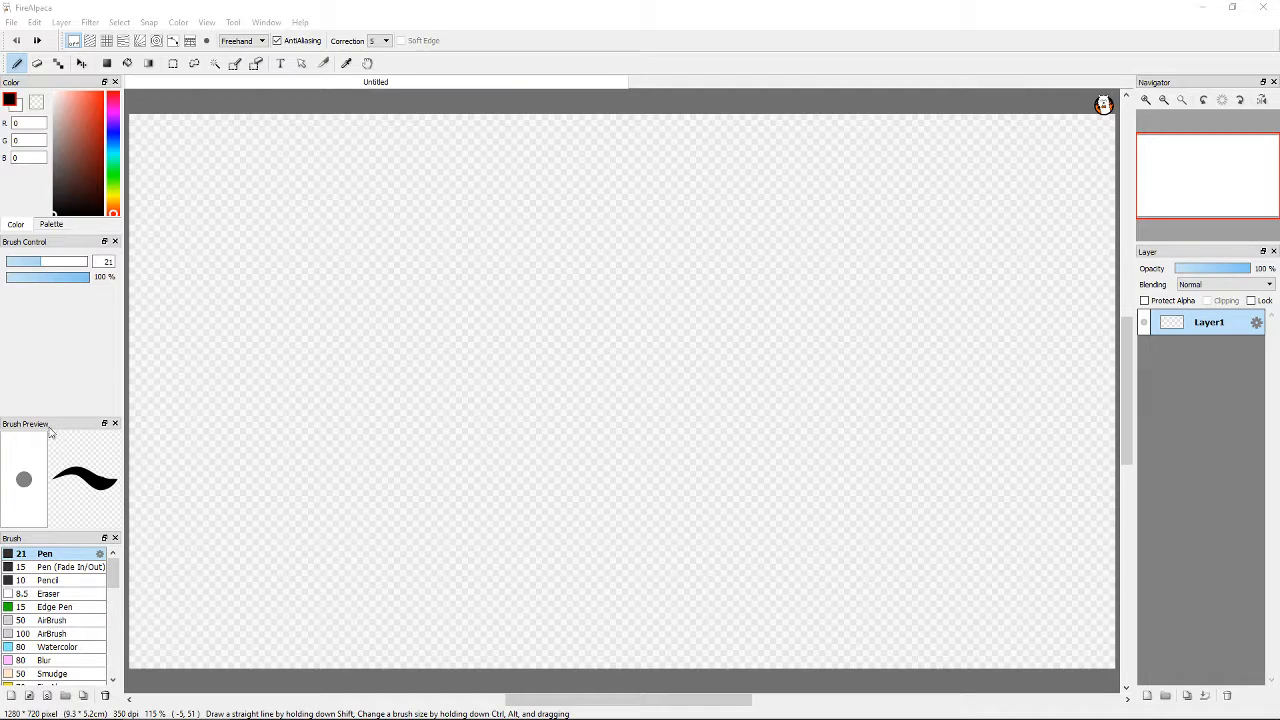
{"action": "mouse_move", "coordinate": [459, 250]}
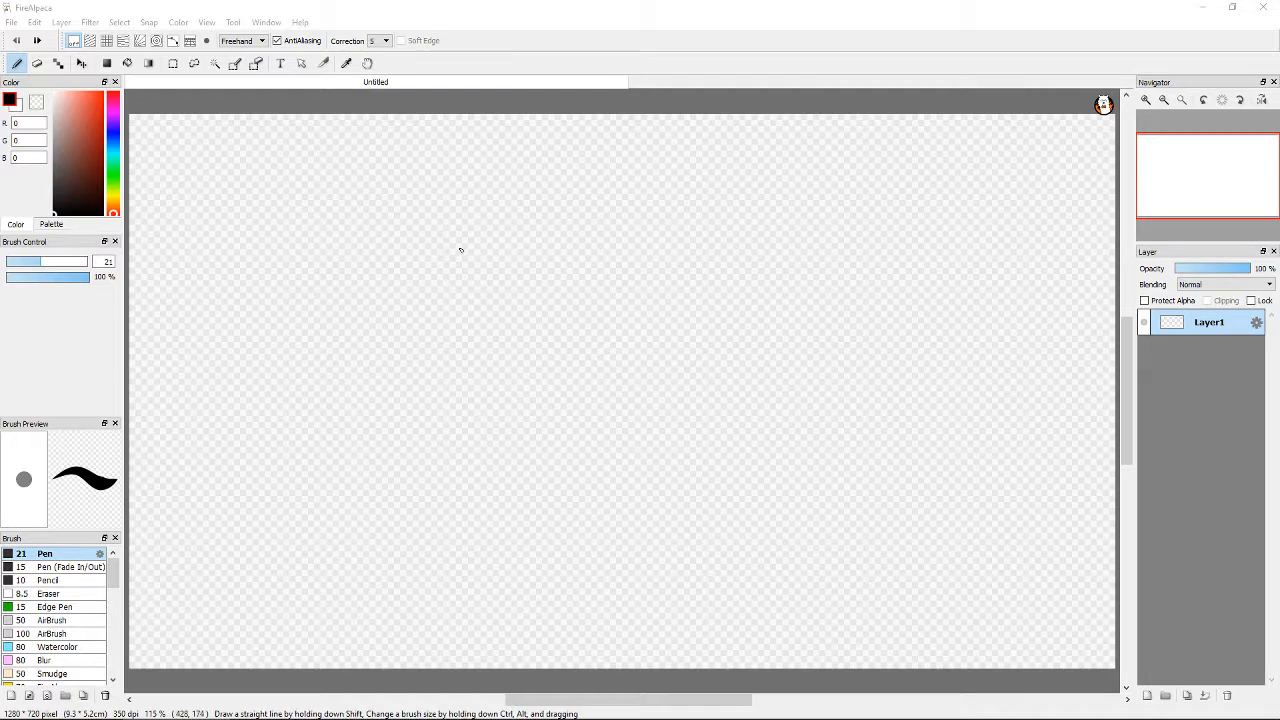
{"action": "mouse_move", "coordinate": [636, 405]}
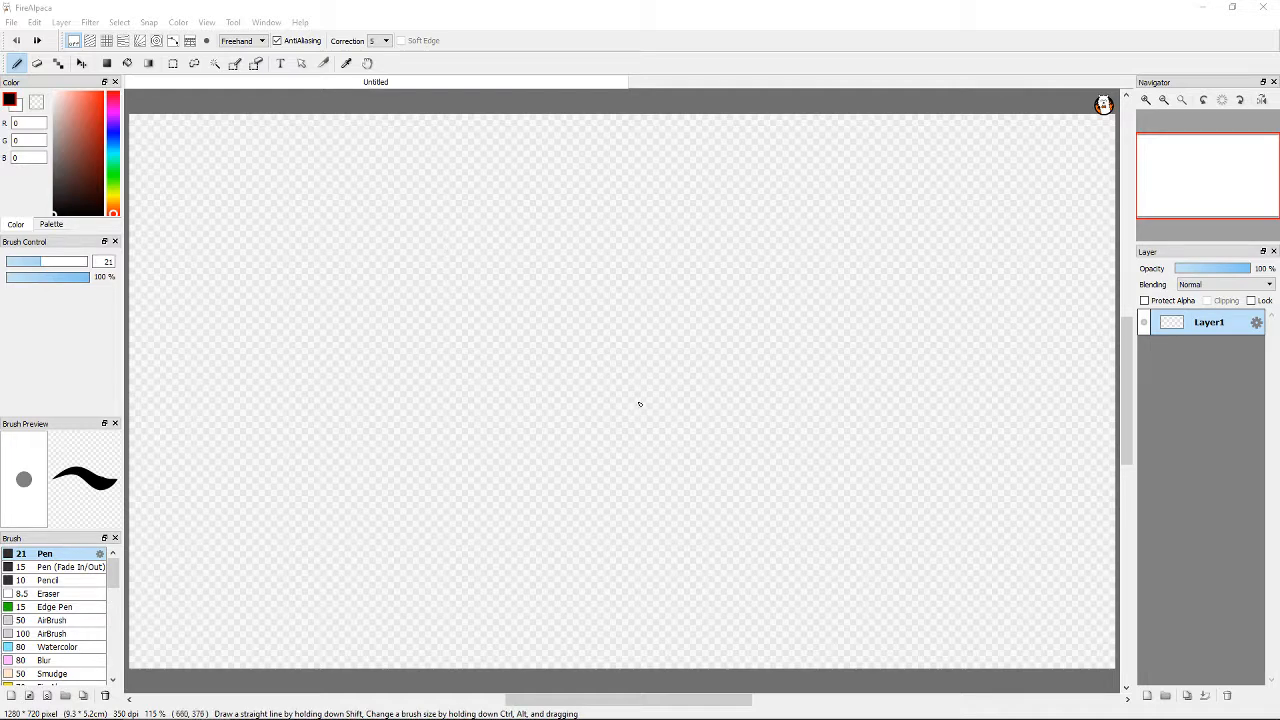
- Draw a doodle smiley face with the Pen, then enable Onion Skin Mode from View
{"action": "left_click_drag", "start_coordinate": [655, 315], "coordinate": [625, 440]}
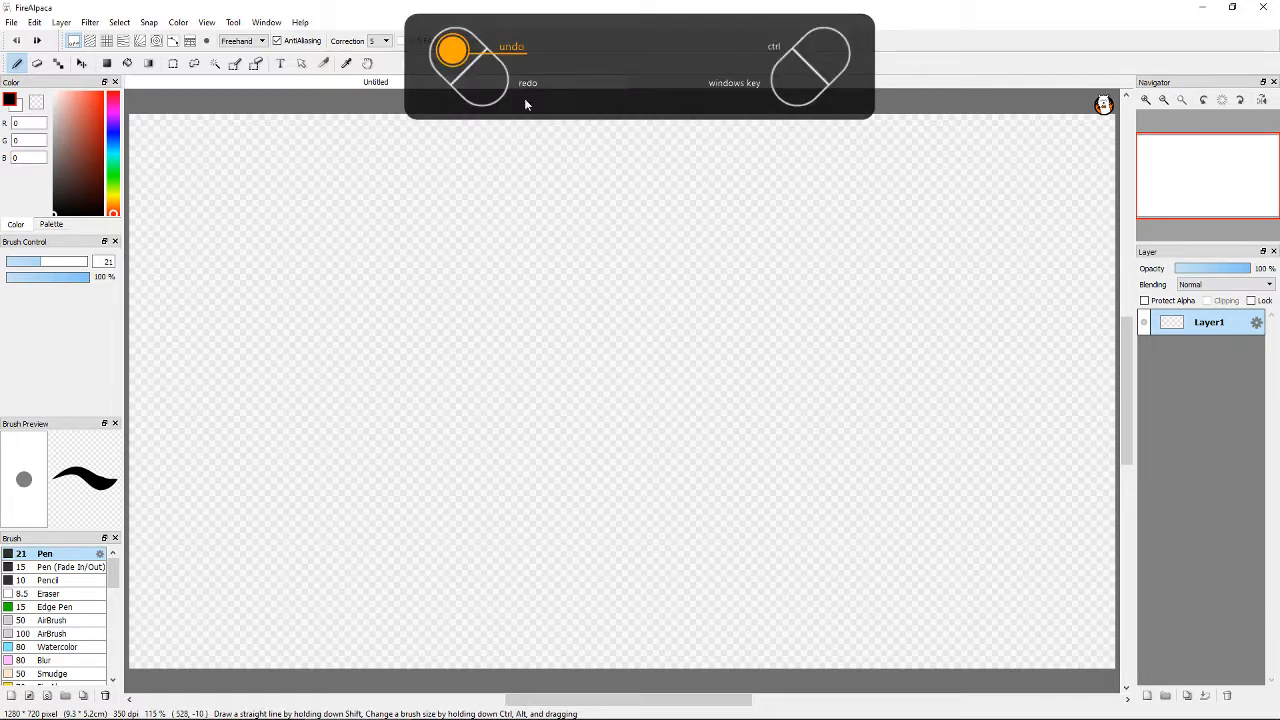
{"action": "mouse_move", "coordinate": [704, 429]}
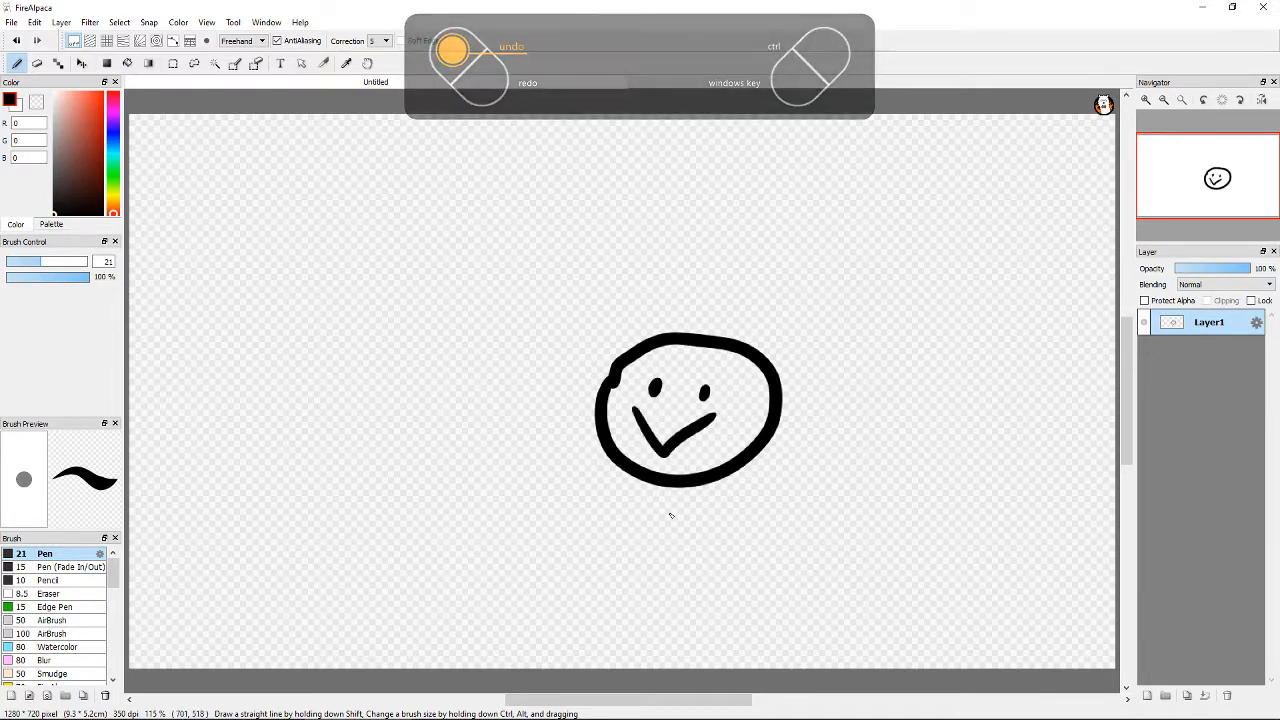
{"action": "left_click", "coordinate": [205, 22]}
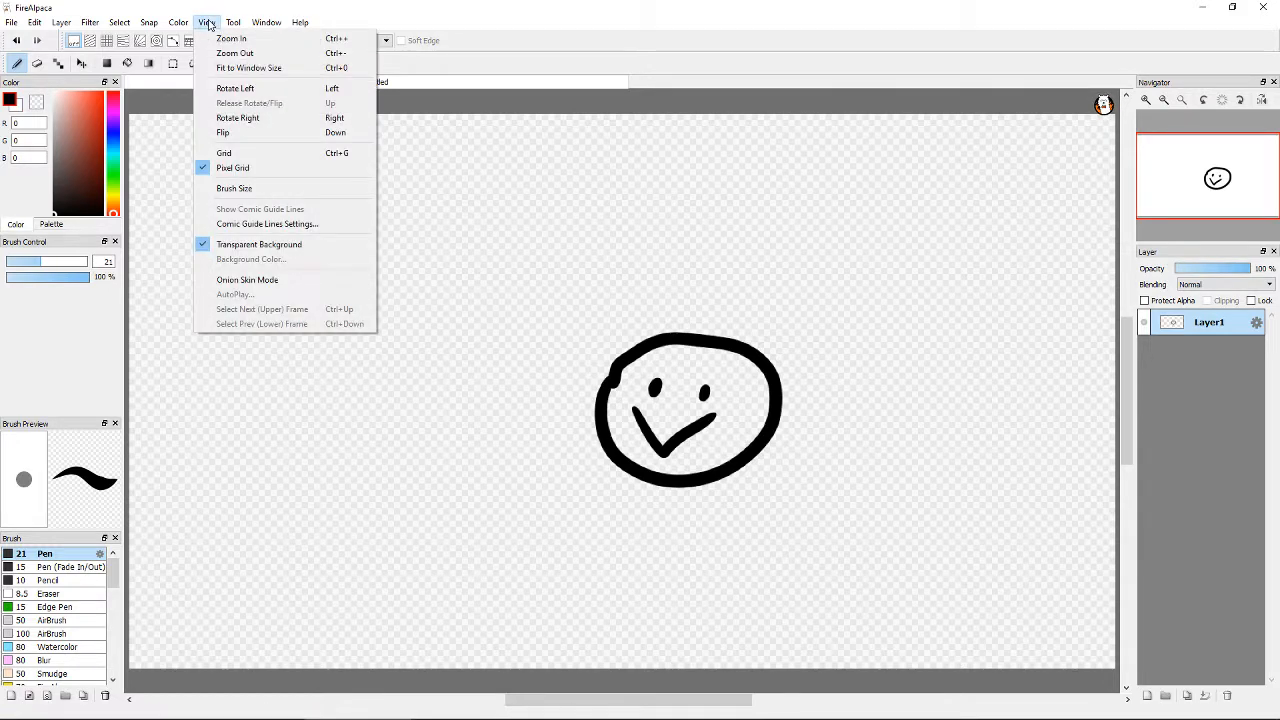
{"action": "mouse_move", "coordinate": [256, 169]}
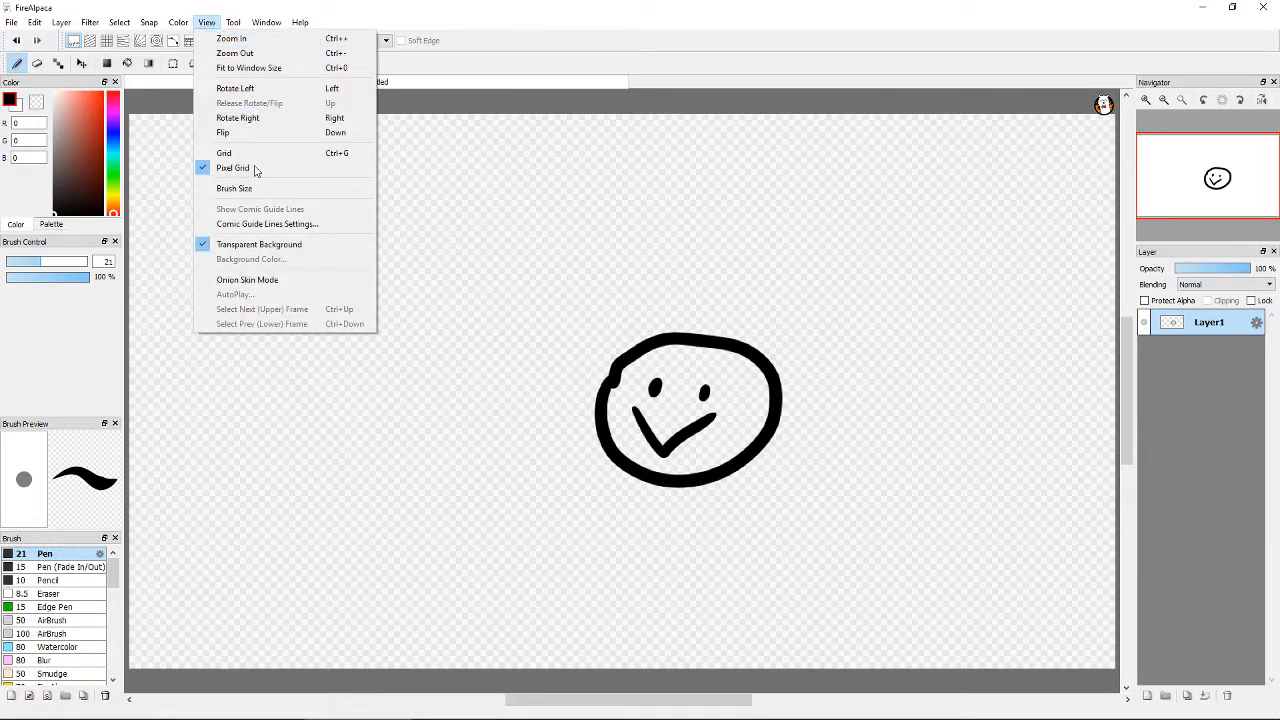
{"action": "mouse_move", "coordinate": [247, 279]}
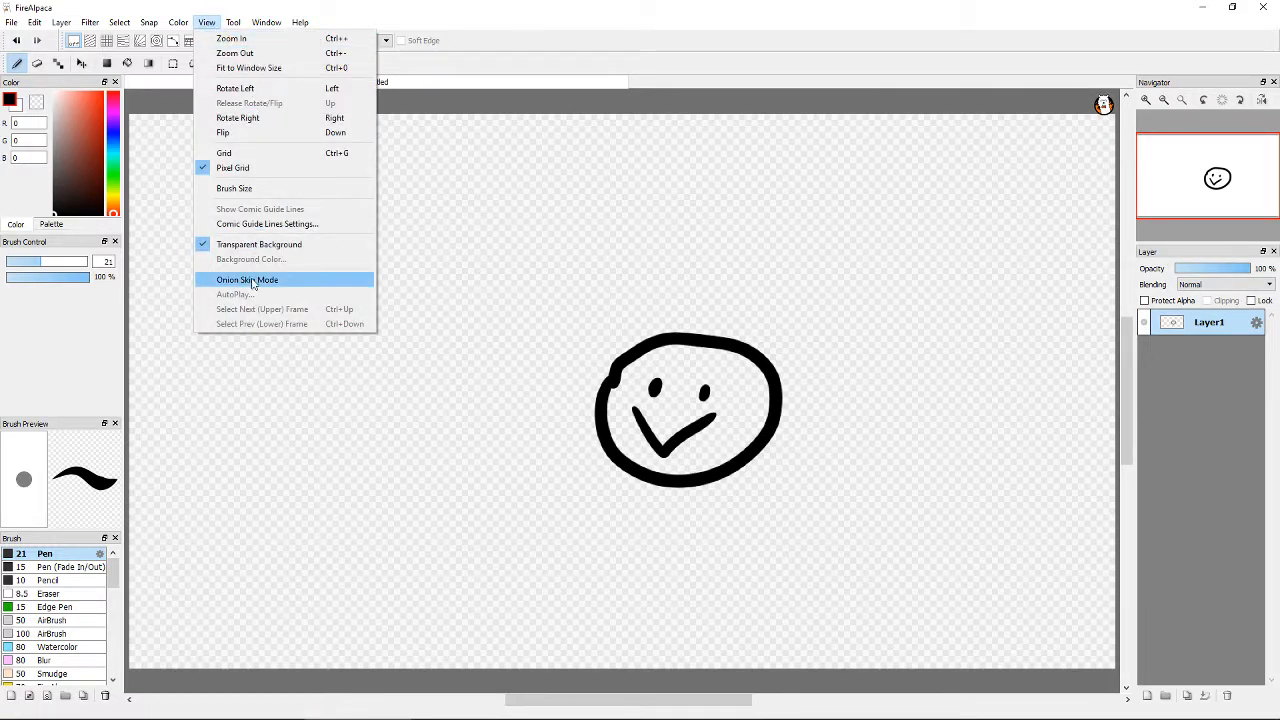
{"action": "left_click", "coordinate": [247, 279]}
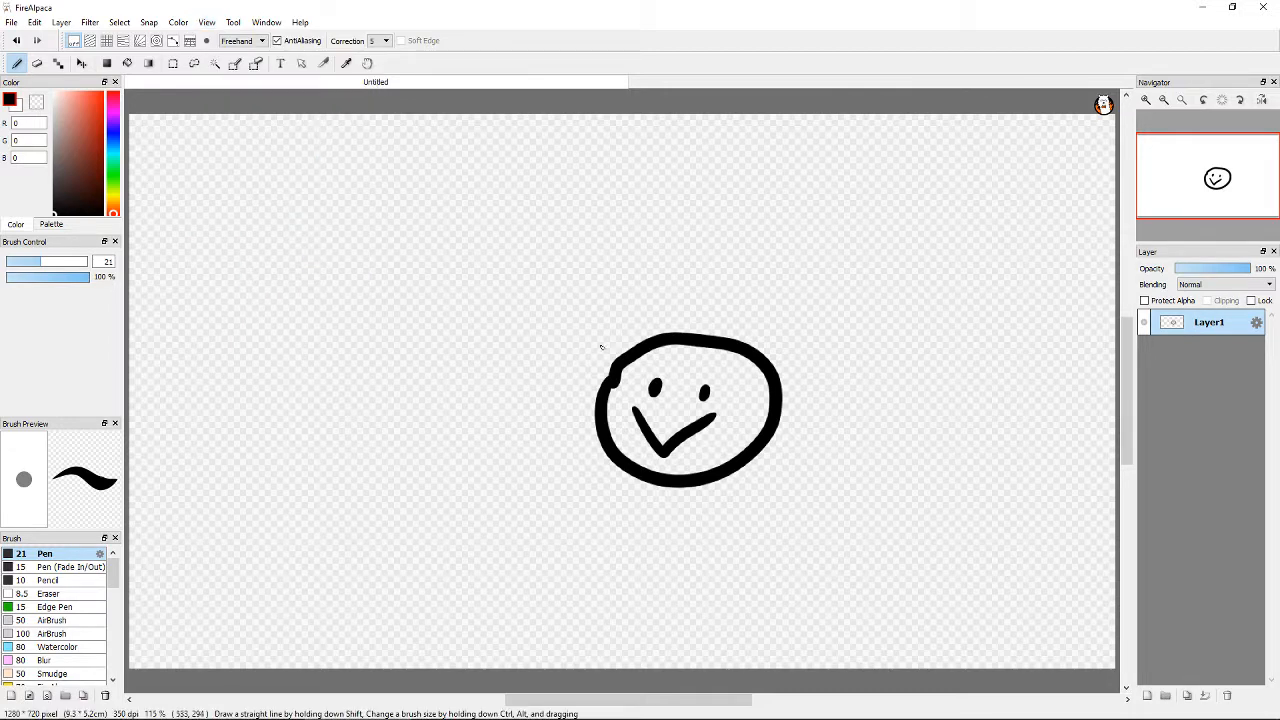
{"action": "mouse_move", "coordinate": [1078, 533]}
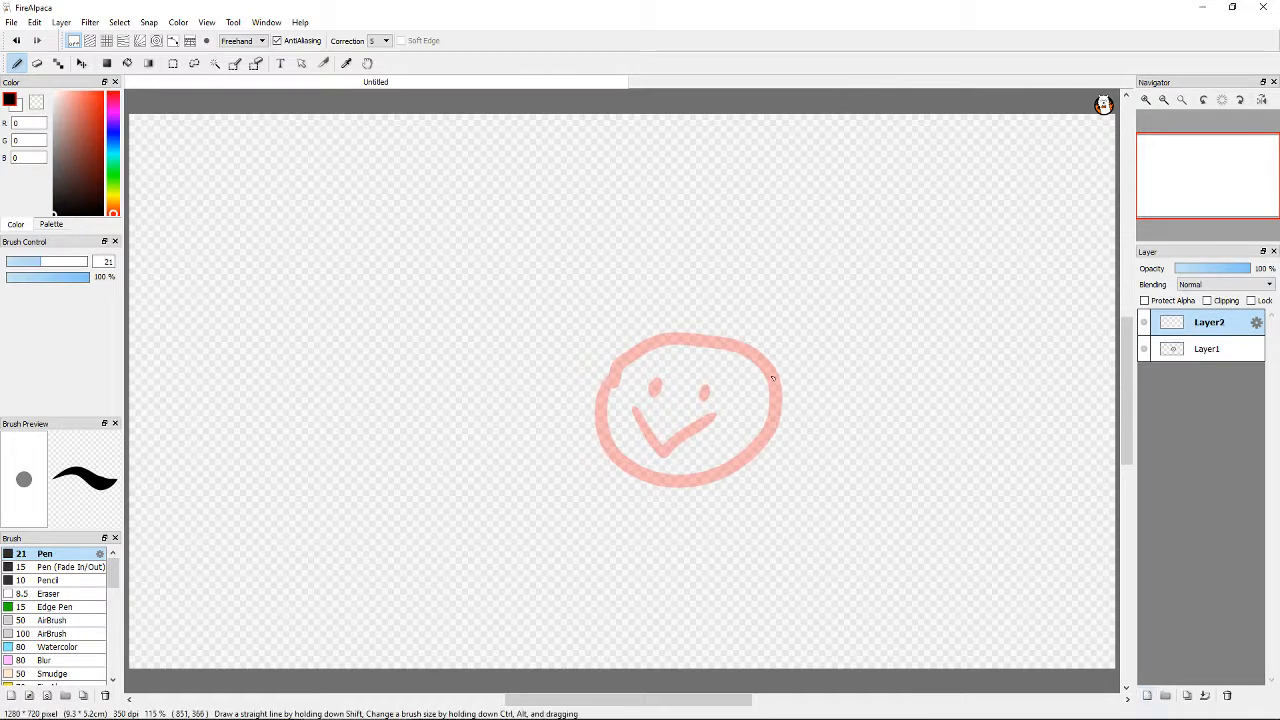
{"action": "mouse_move", "coordinate": [772, 376]}
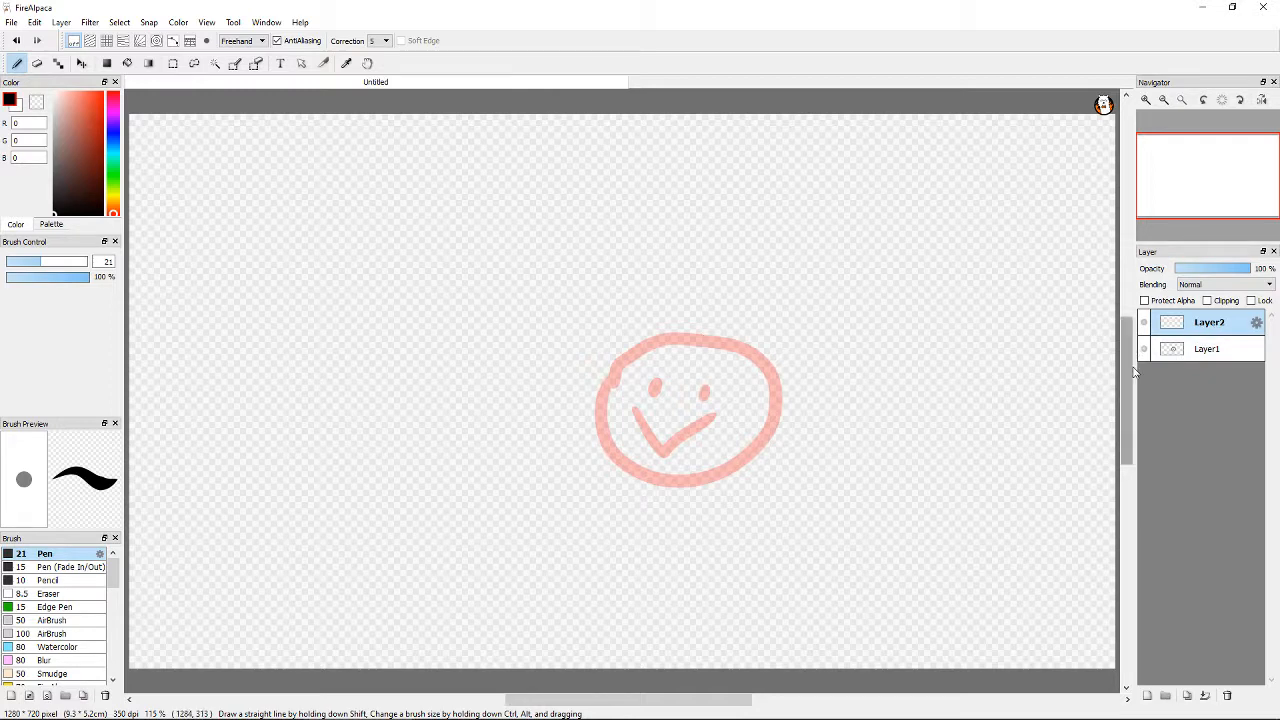
- Trace a winking face on Layer2 over the faint onion-skinned first face
{"action": "left_click_drag", "start_coordinate": [610, 390], "coordinate": [700, 335]}
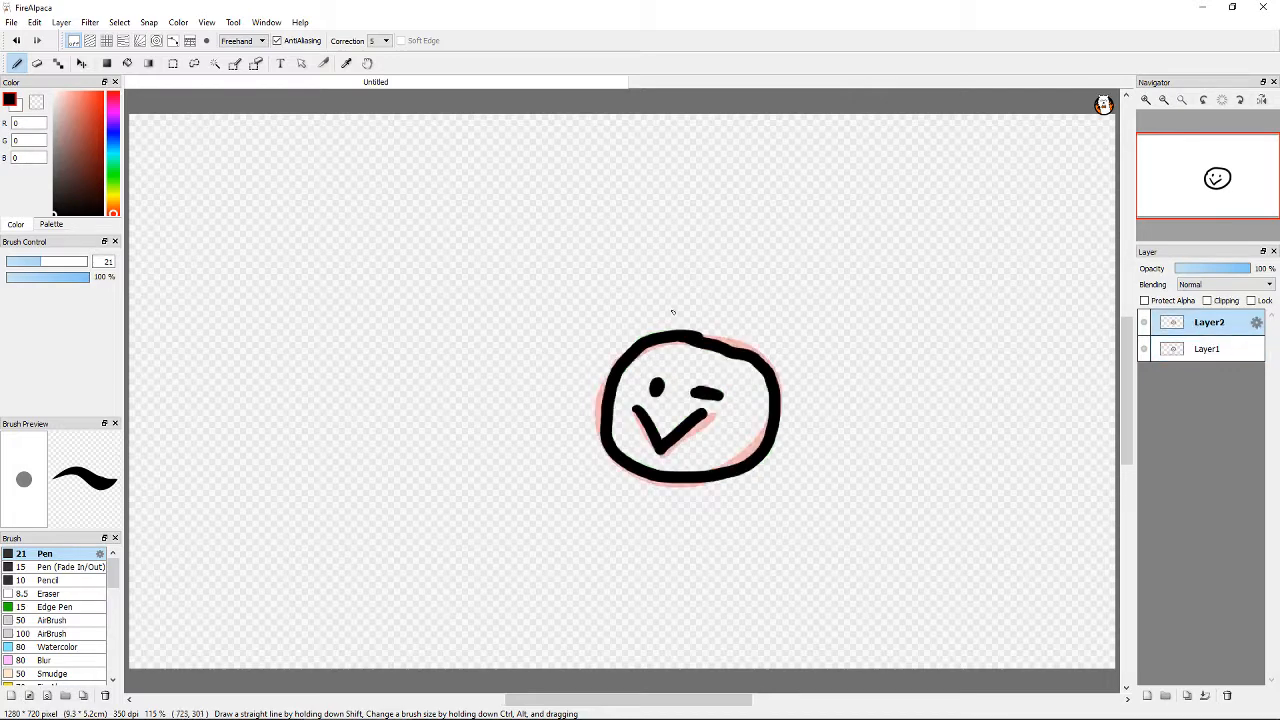
- Play the View > AutoPlay preview at 2 fps (500ms), then close it with OK
{"action": "left_click", "coordinate": [205, 22]}
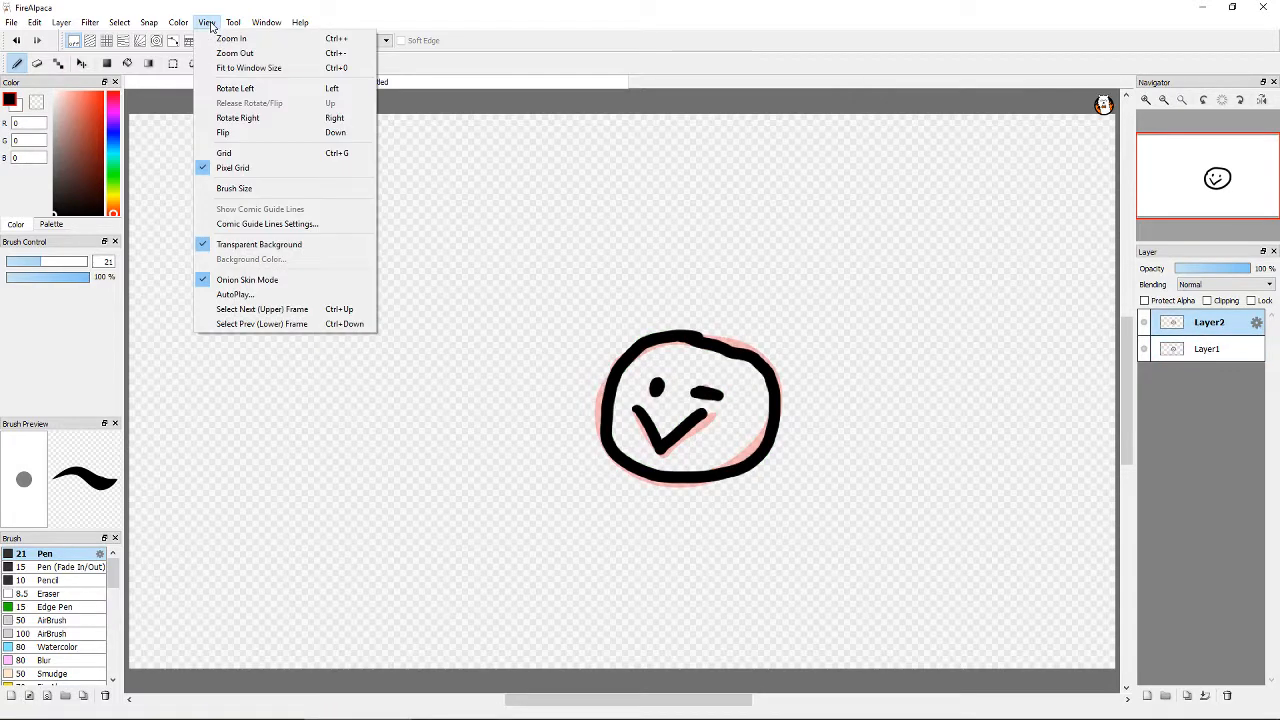
{"action": "left_click", "coordinate": [235, 294]}
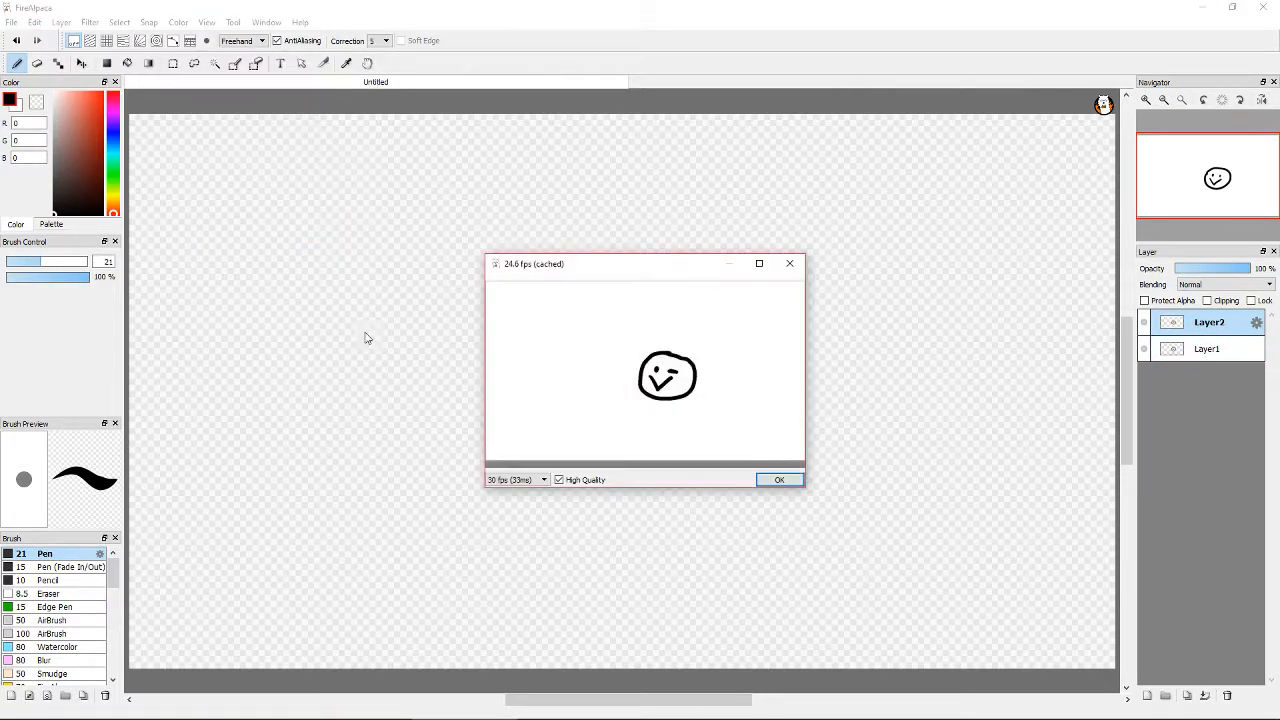
{"action": "left_click", "coordinate": [541, 479]}
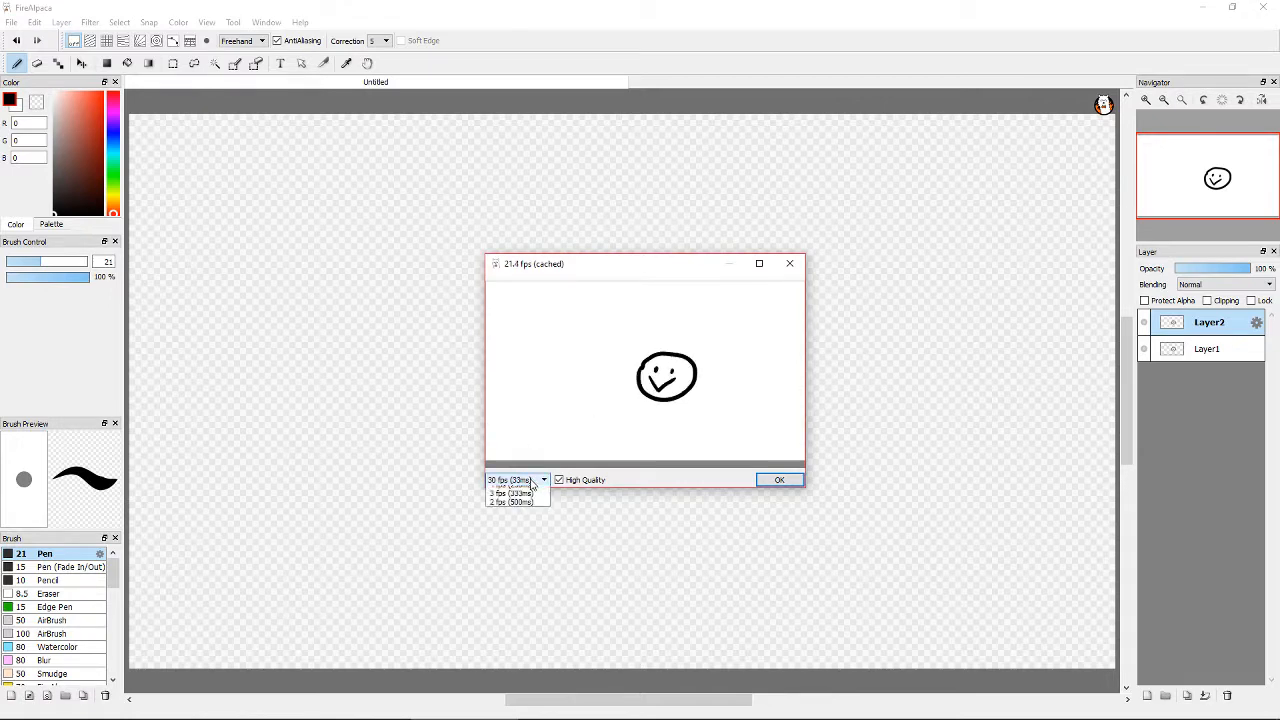
{"action": "left_click", "coordinate": [510, 502]}
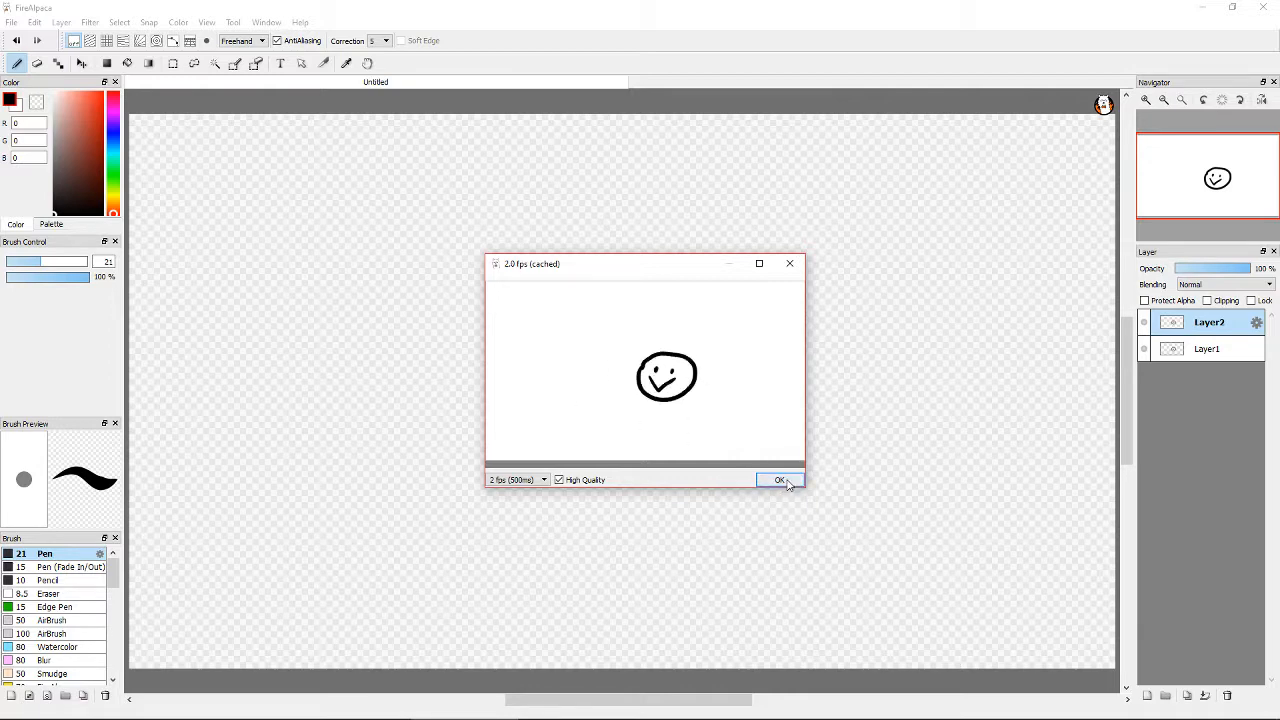
{"action": "left_click", "coordinate": [780, 479]}
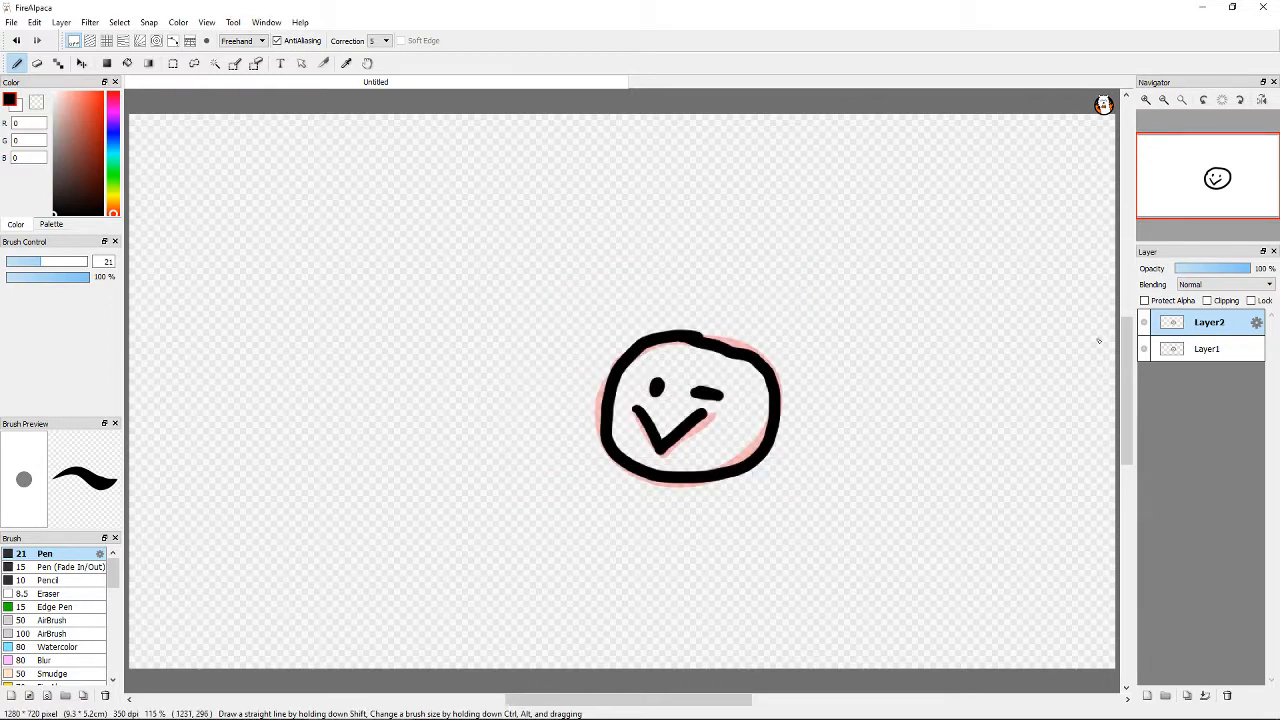
- Delete the winking Layer2 and duplicate Layer1 as the new frame
{"action": "left_click", "coordinate": [1207, 348]}
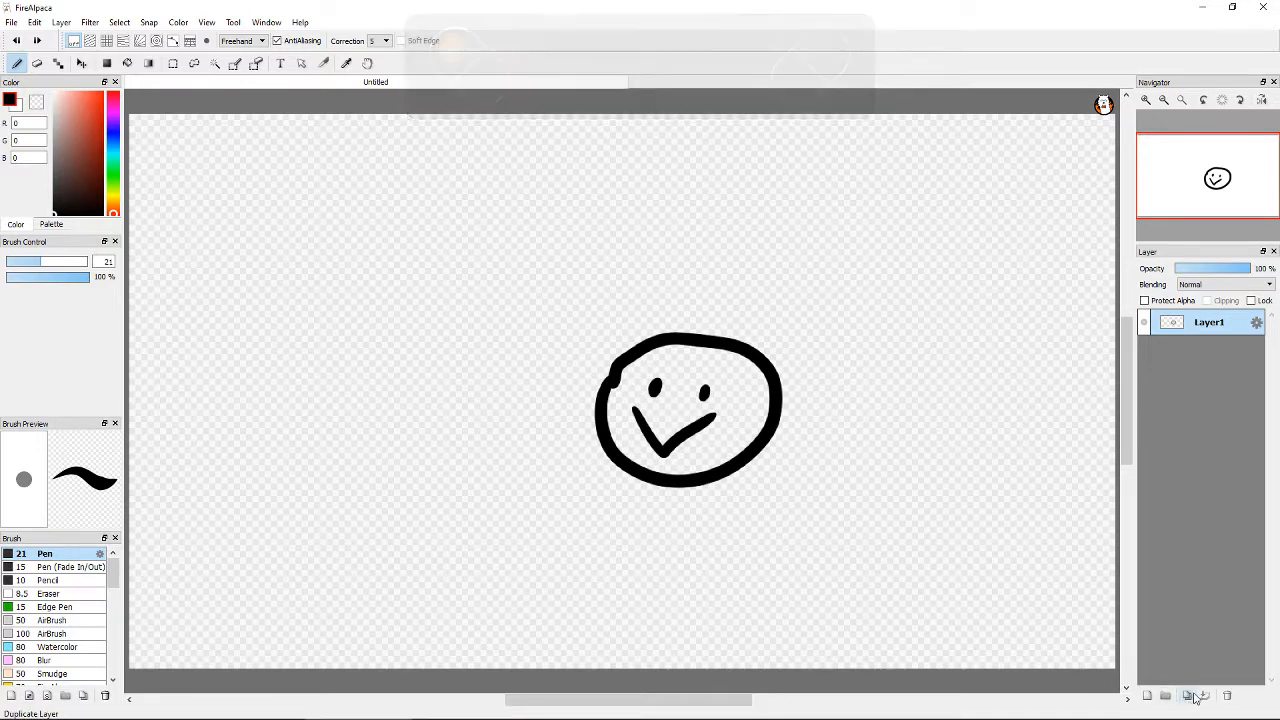
{"action": "left_click", "coordinate": [1191, 696]}
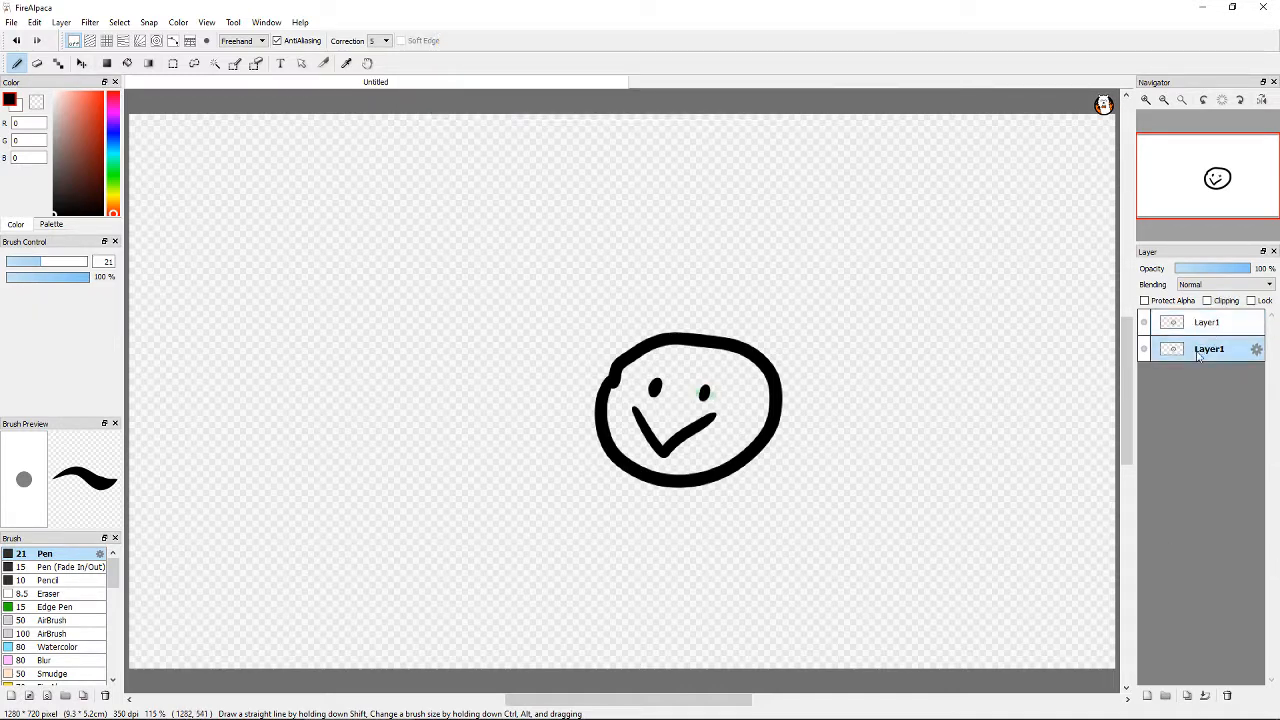
- Replay the two identical face frames in the AutoPlay preview, then close it
{"action": "left_click", "coordinate": [207, 22]}
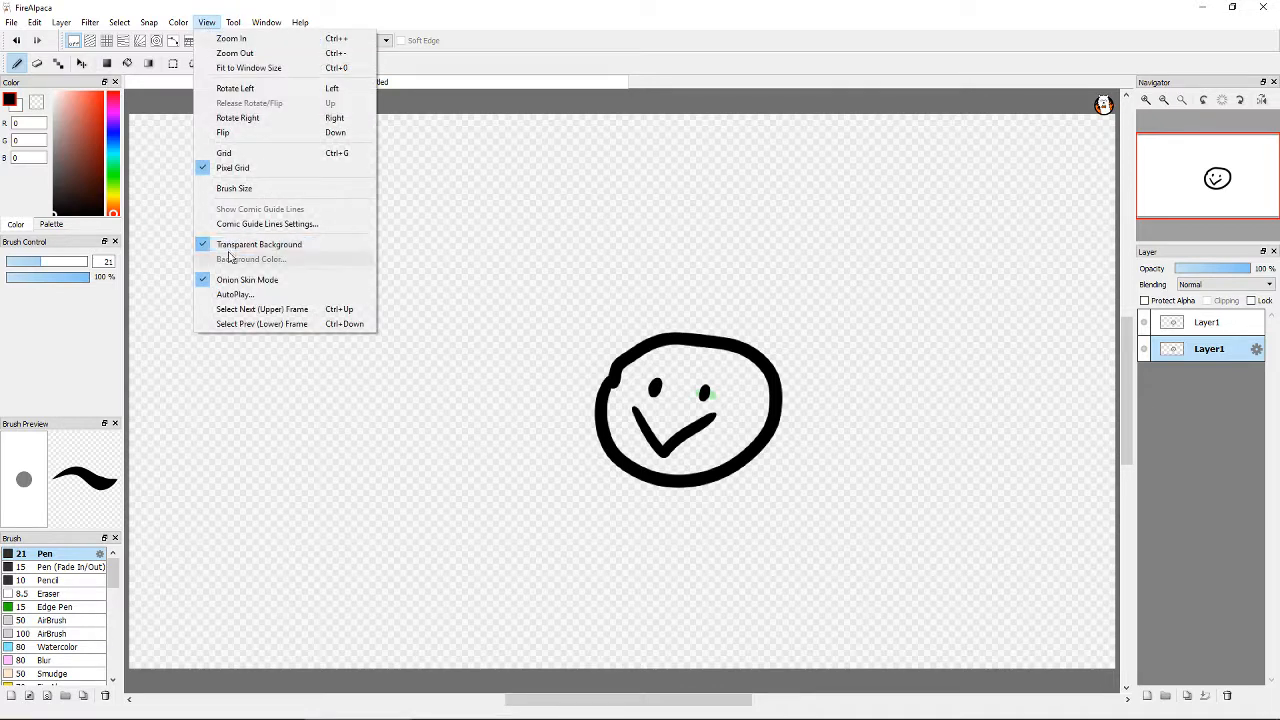
{"action": "left_click", "coordinate": [235, 294]}
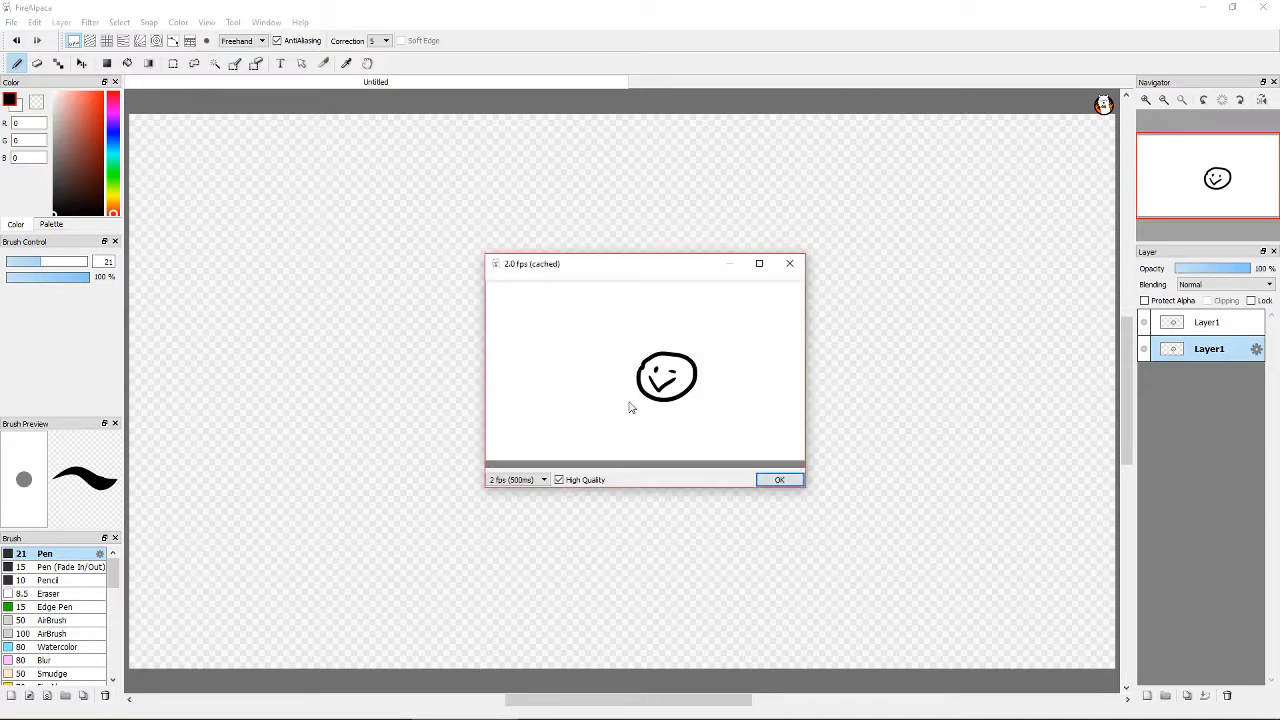
{"action": "mouse_move", "coordinate": [756, 306]}
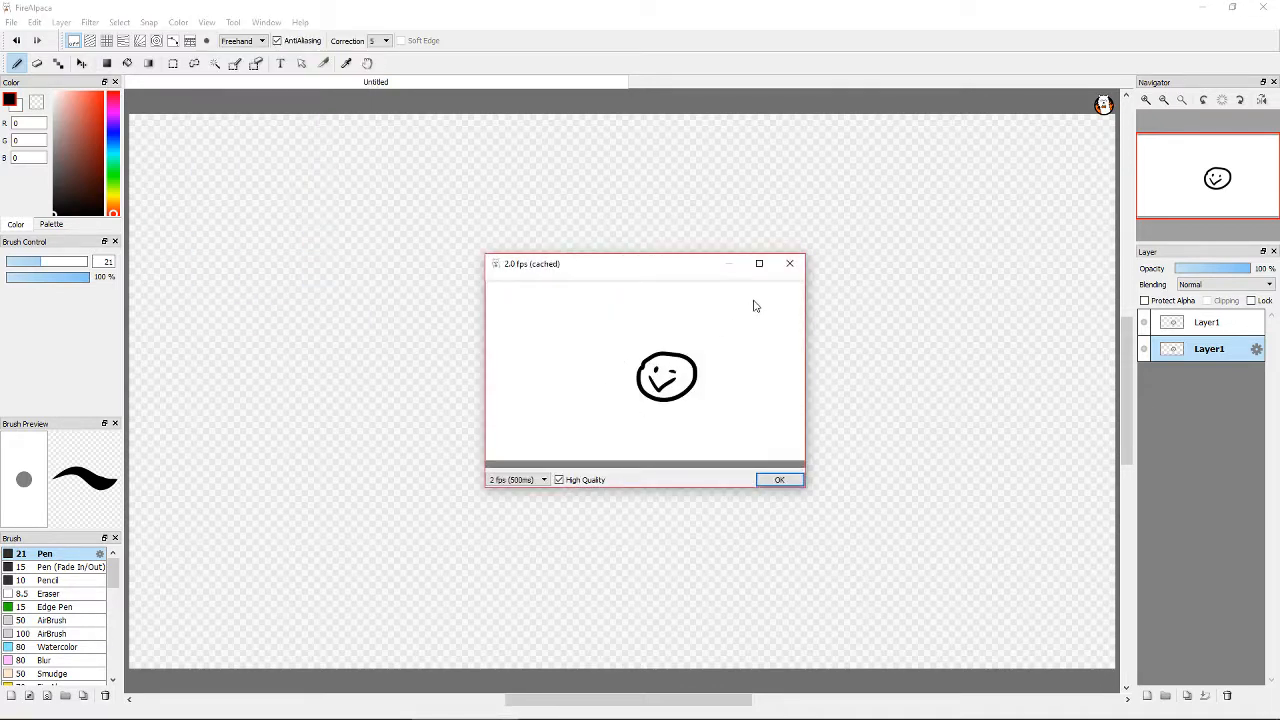
{"action": "left_click", "coordinate": [779, 479]}
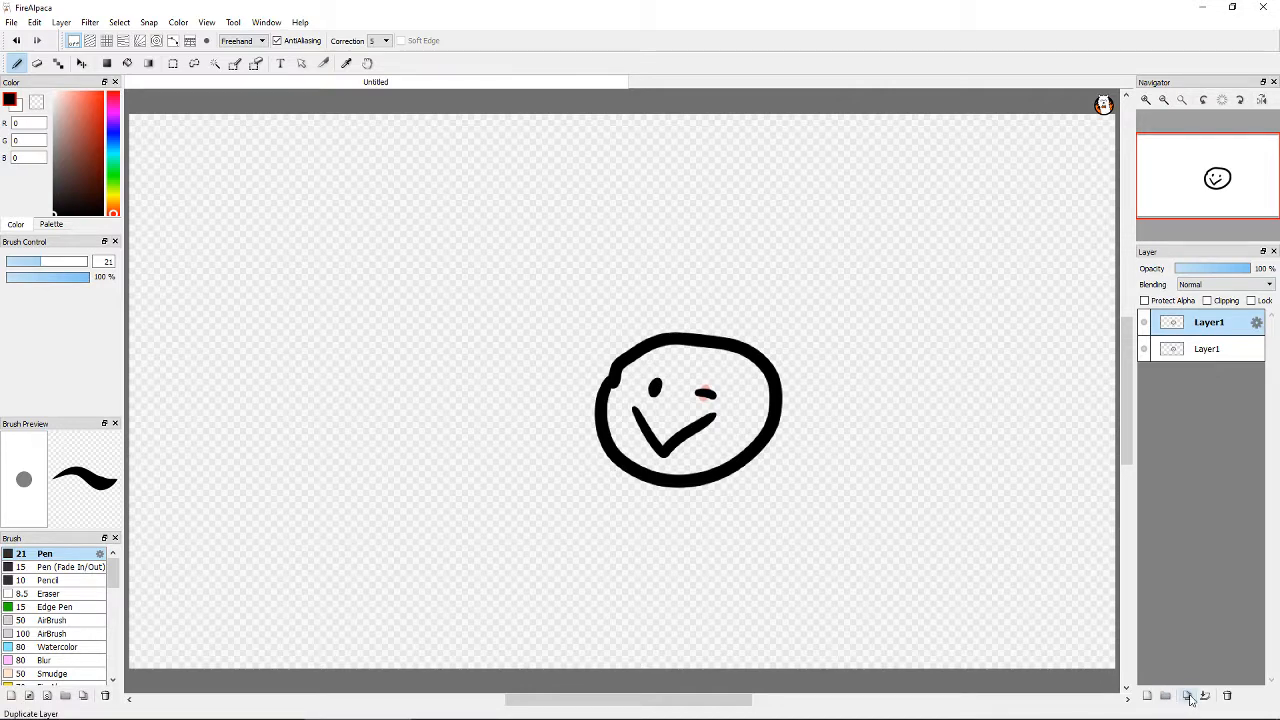
- Duplicate the face into four frame layers, select the top one, and undo a change
{"action": "left_click", "coordinate": [1189, 695]}
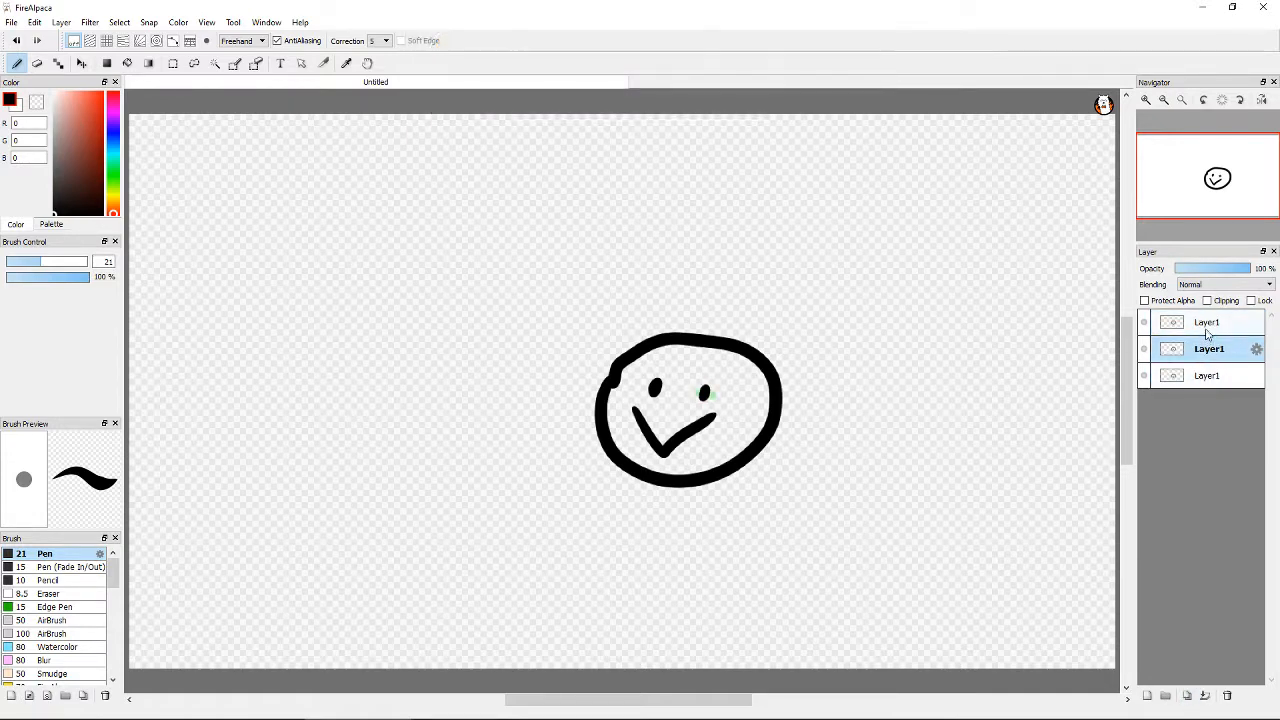
{"action": "left_click", "coordinate": [1207, 322]}
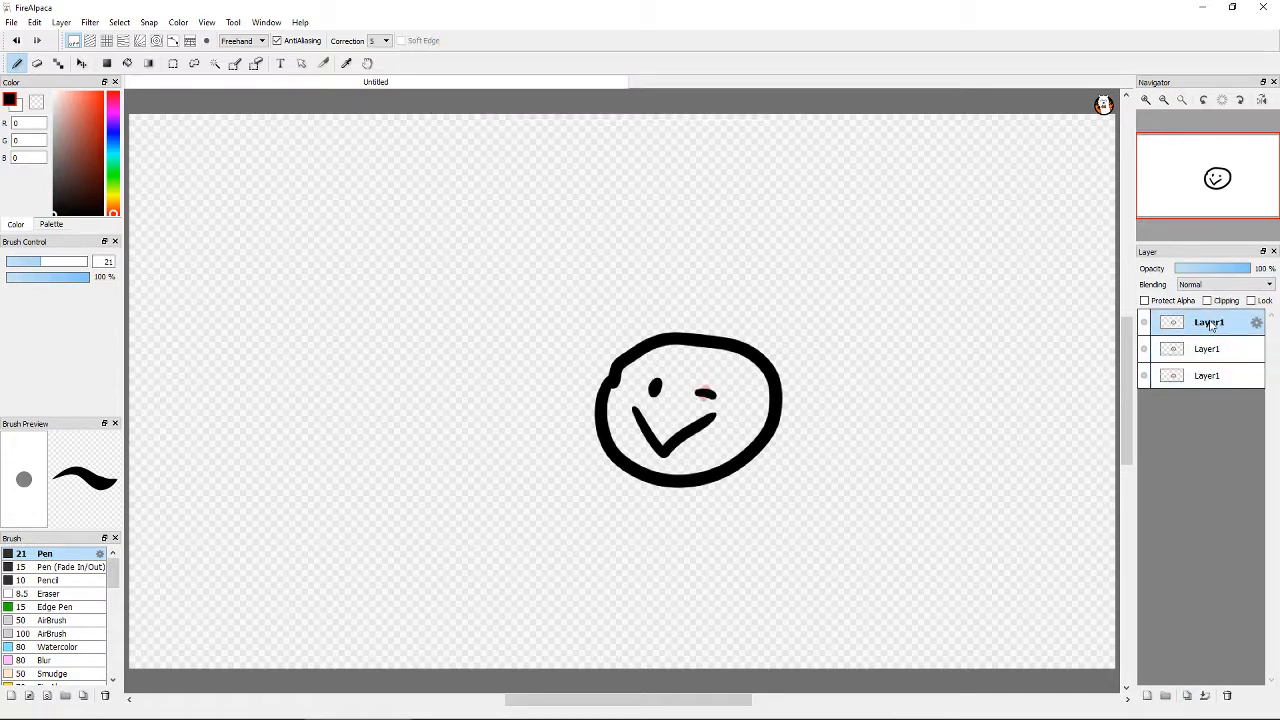
{"action": "left_click", "coordinate": [1207, 348]}
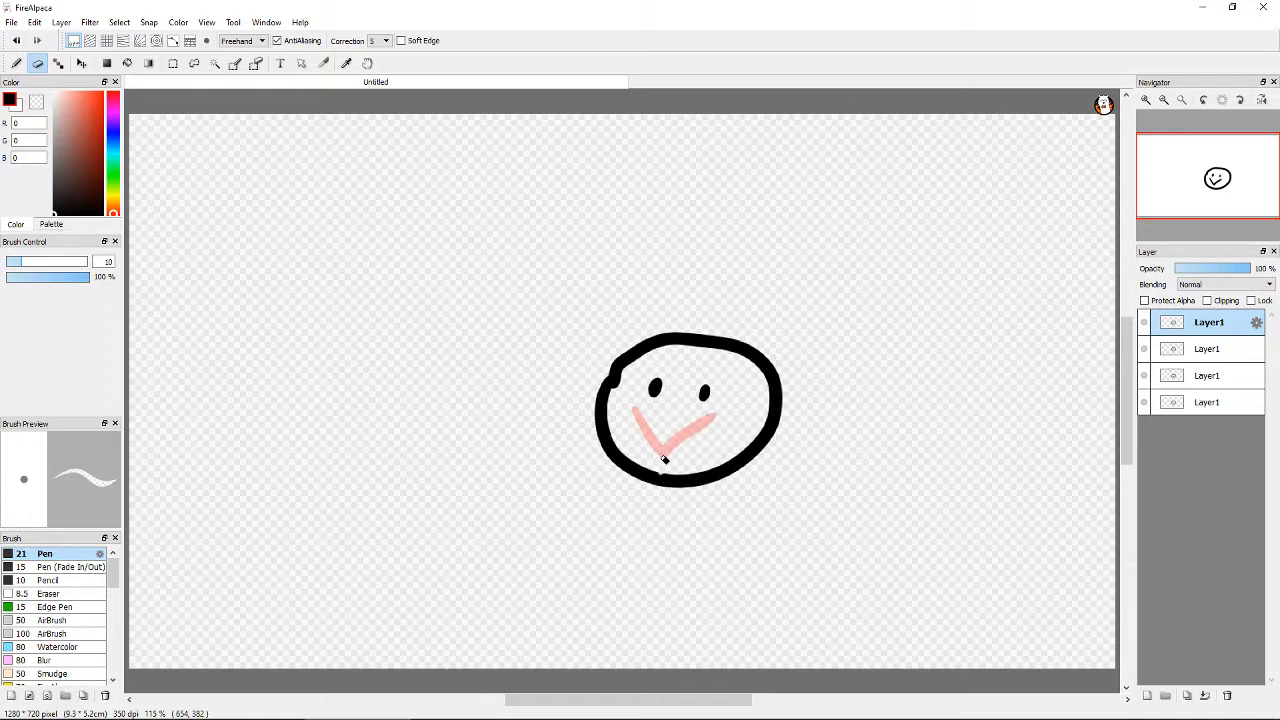
{"action": "key", "text": "ctrl+z"}
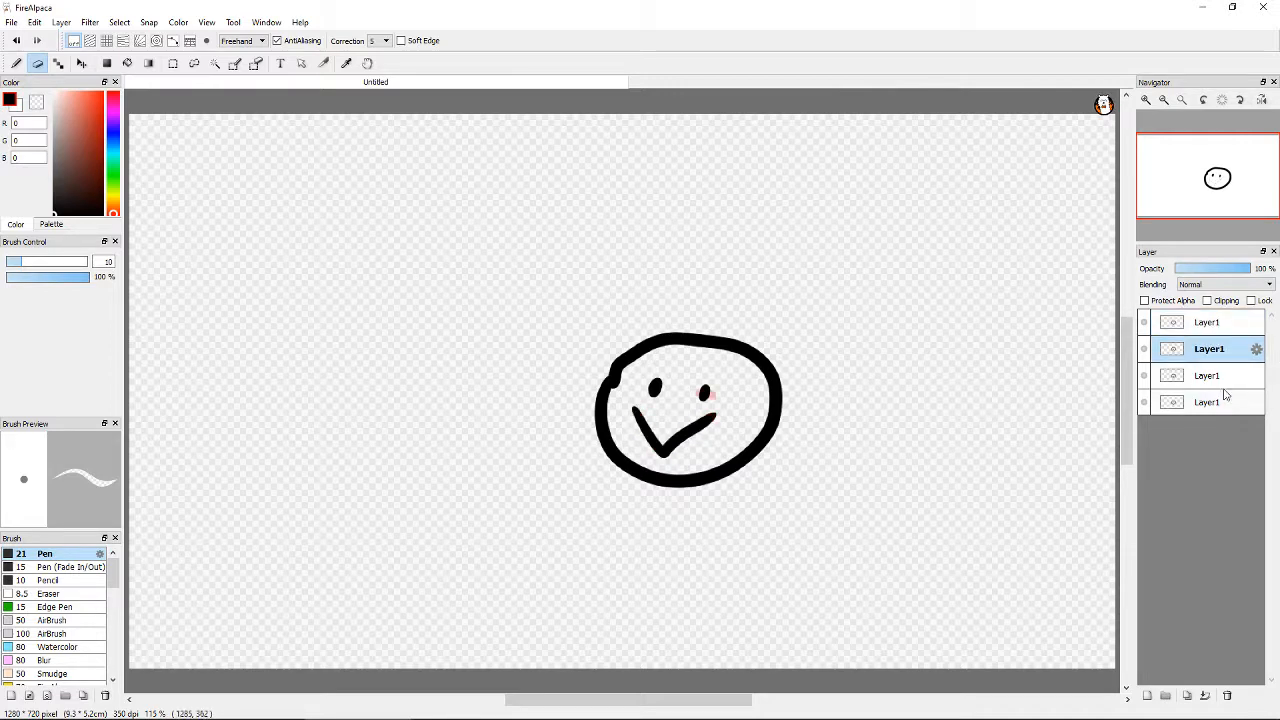
- Pick a toolbar tool, select the top layer, and undo the accidental face shift
{"action": "left_click", "coordinate": [82, 63]}
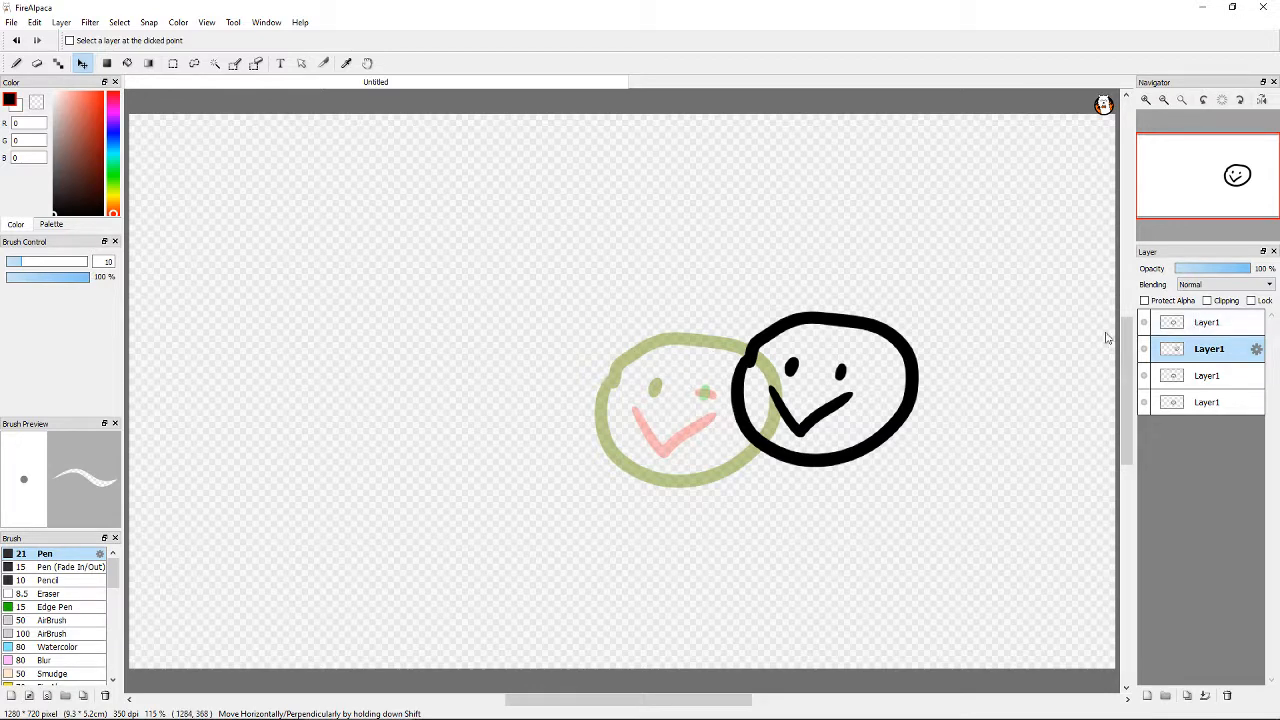
{"action": "left_click", "coordinate": [1209, 402]}
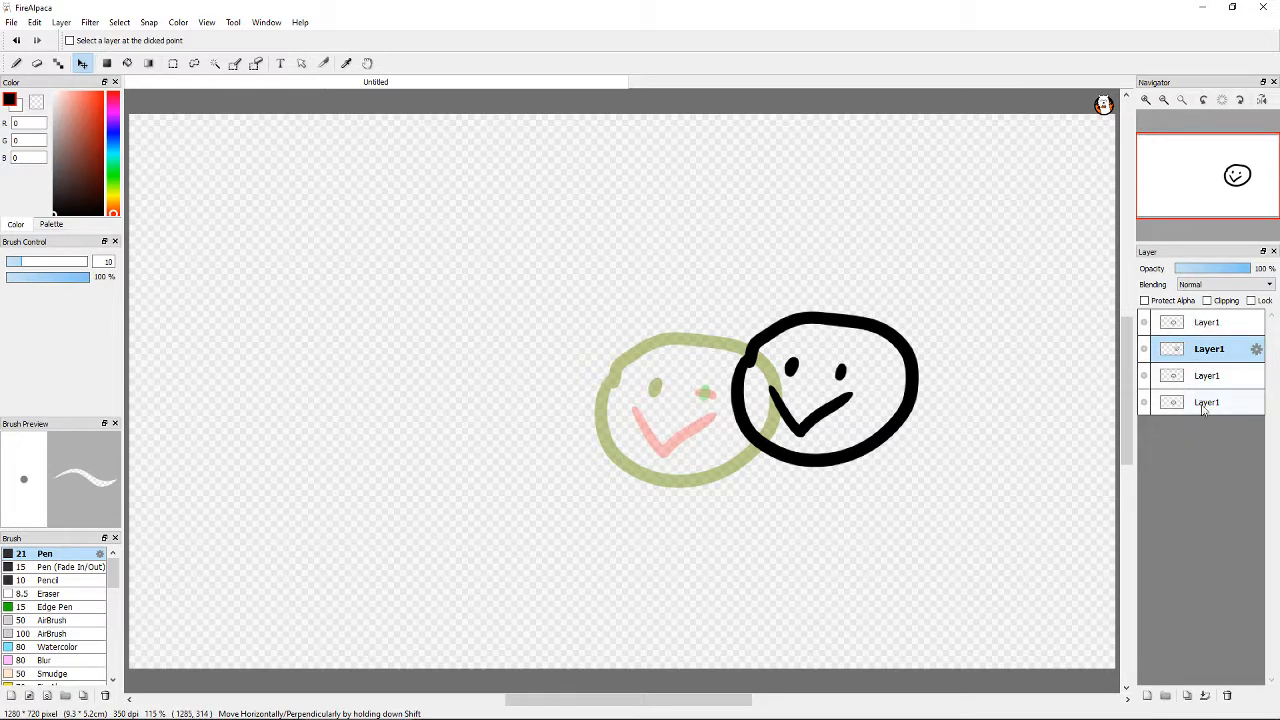
{"action": "key", "text": "ctrl+z"}
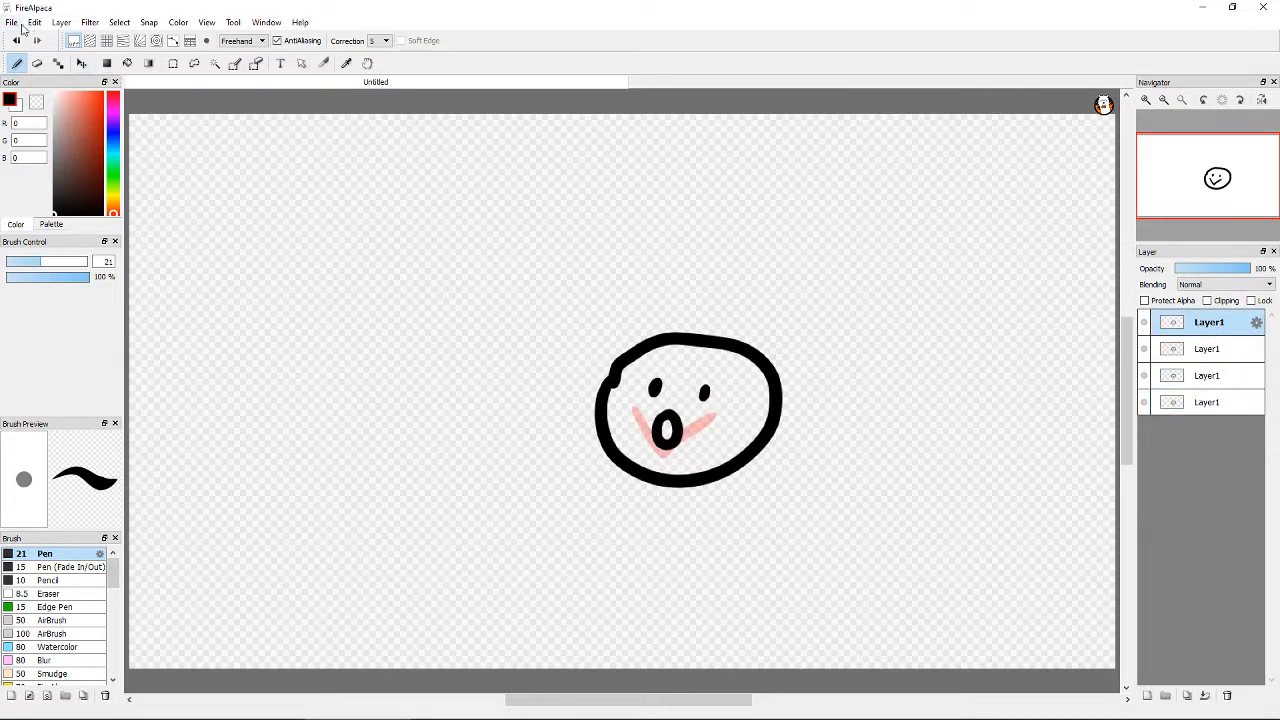
- Start File > Export Layers and create a Thing folder inside art as the destination
{"action": "left_click", "coordinate": [11, 22]}
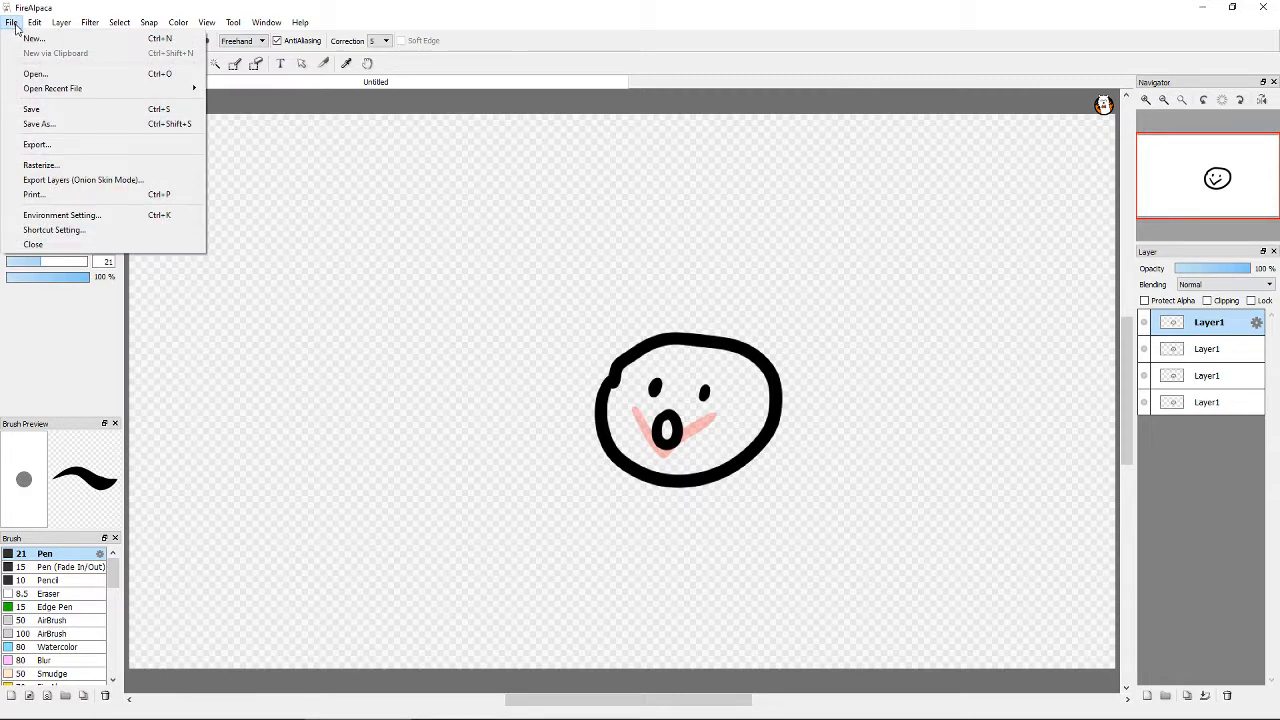
{"action": "mouse_move", "coordinate": [83, 179]}
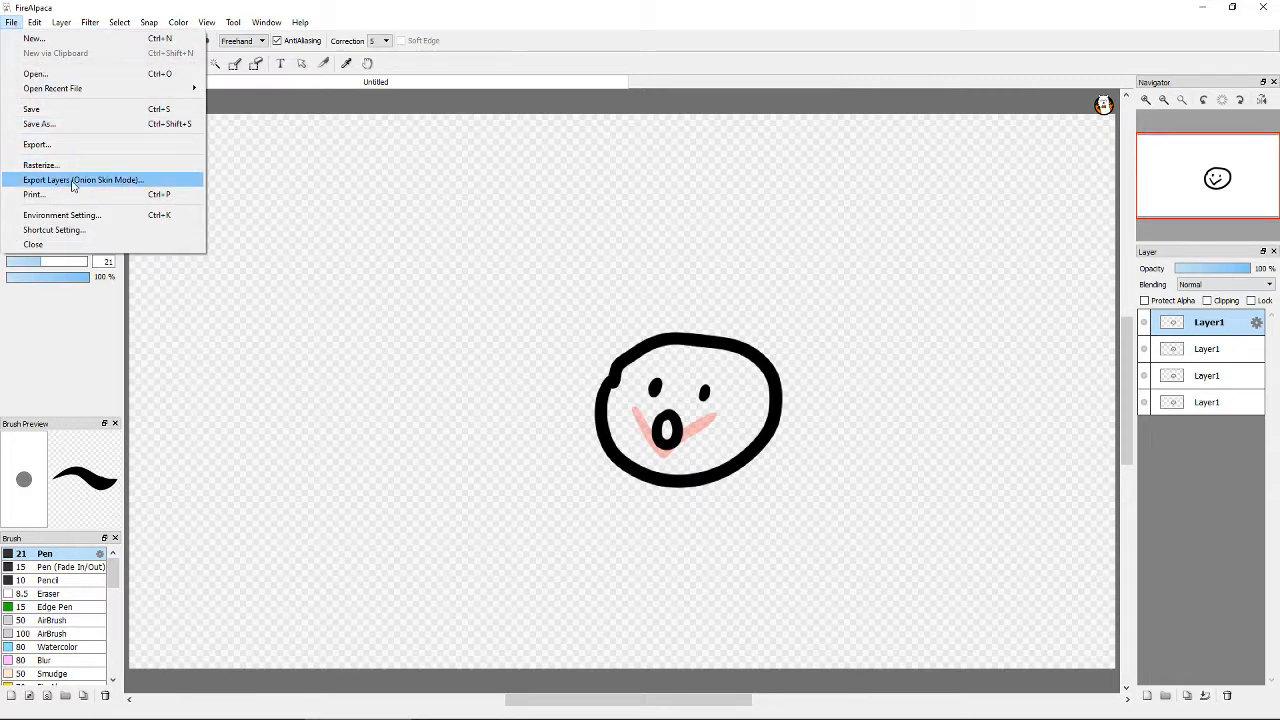
{"action": "mouse_move", "coordinate": [40, 145]}
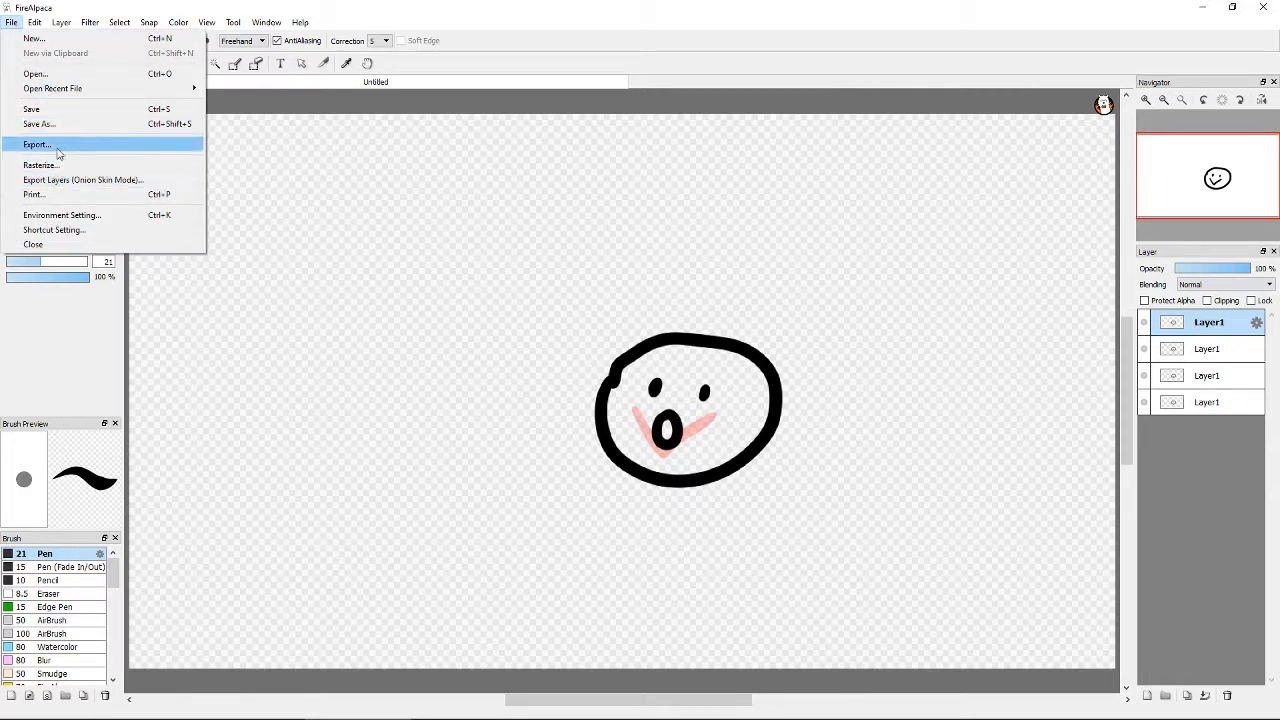
{"action": "mouse_move", "coordinate": [44, 123]}
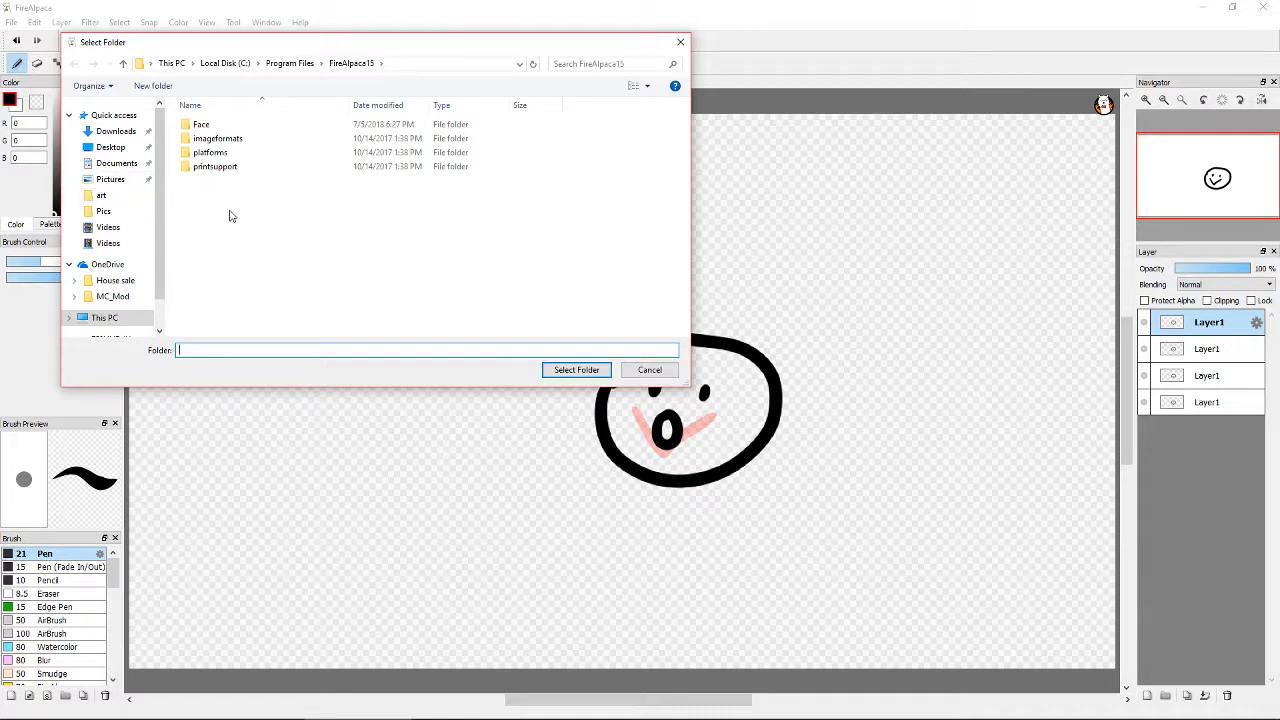
{"action": "left_click", "coordinate": [102, 195]}
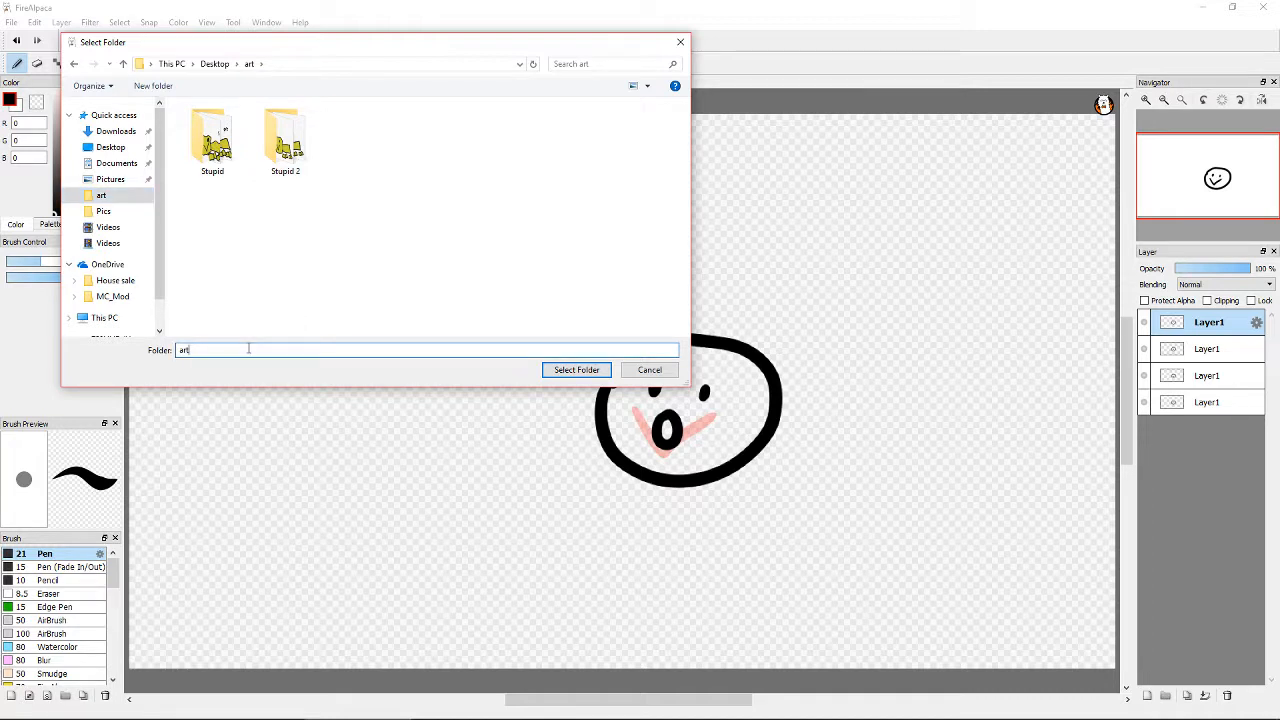
{"action": "left_click", "coordinate": [152, 85]}
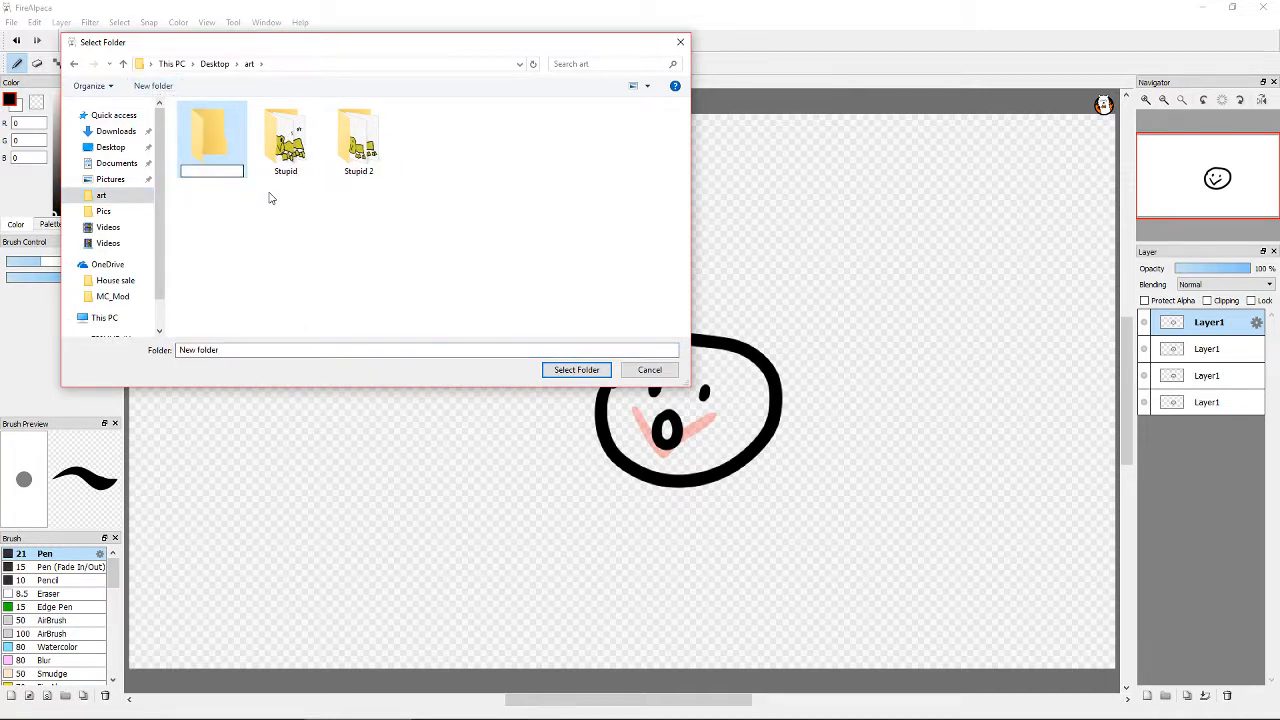
{"action": "type", "text": "Thumb"}
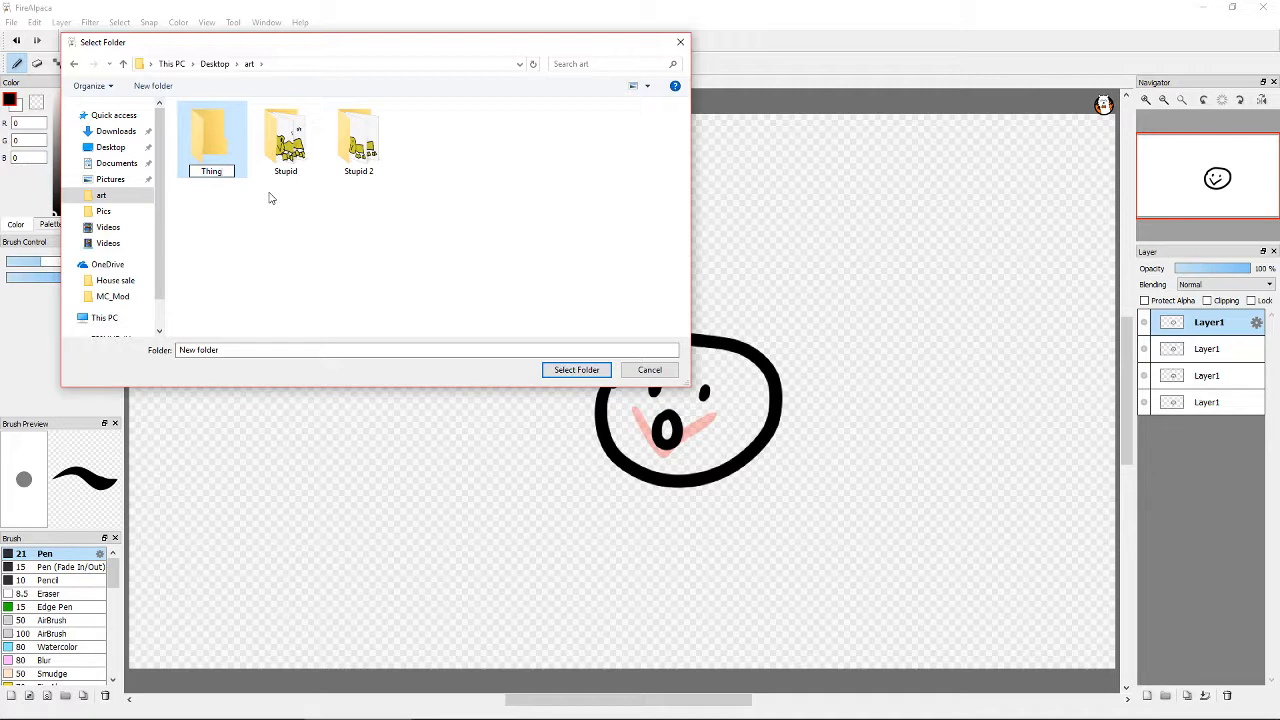
{"action": "left_click", "coordinate": [211, 135]}
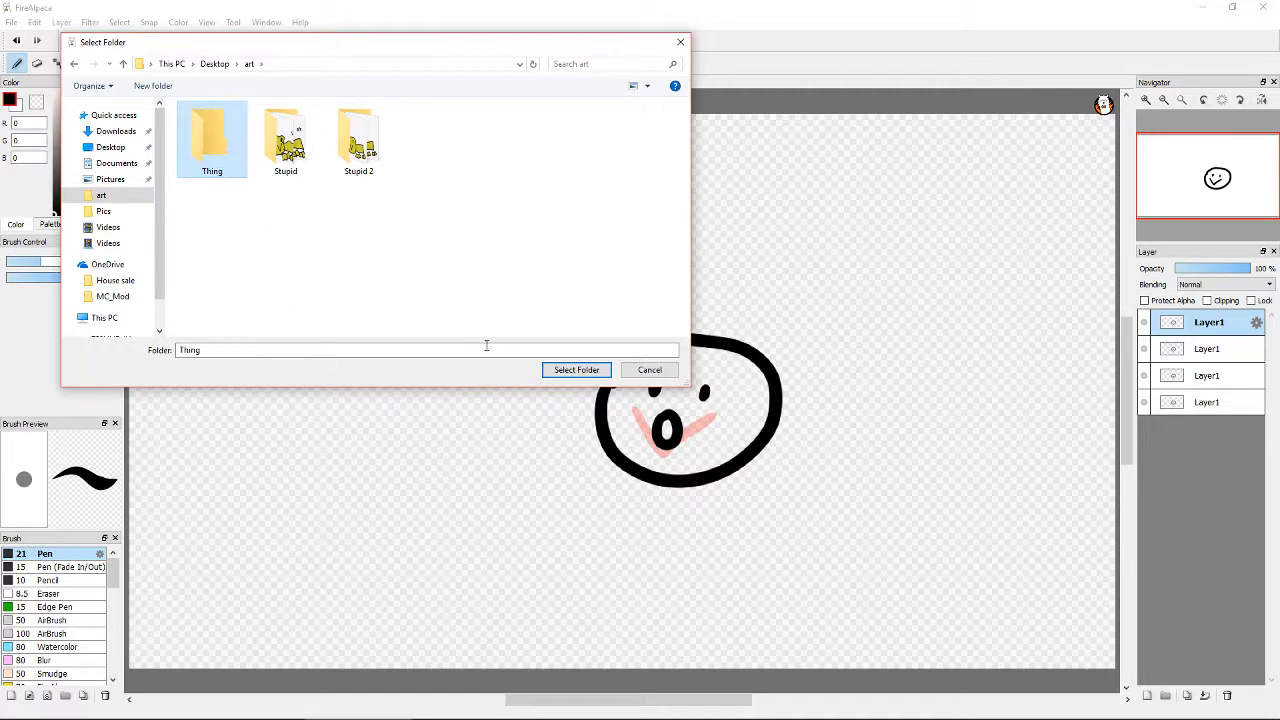
- Confirm the export folder and agree to open AlpacaDouga in the browser
{"action": "left_click", "coordinate": [576, 370]}
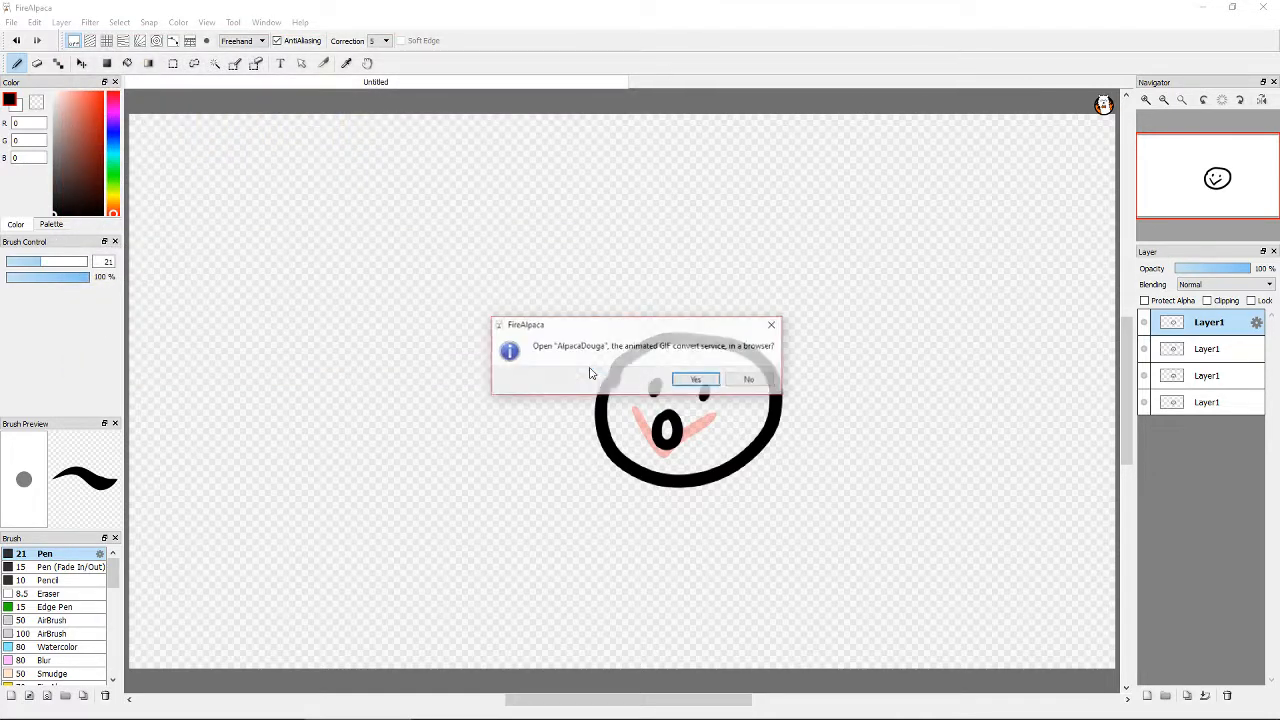
{"action": "left_click", "coordinate": [695, 379]}
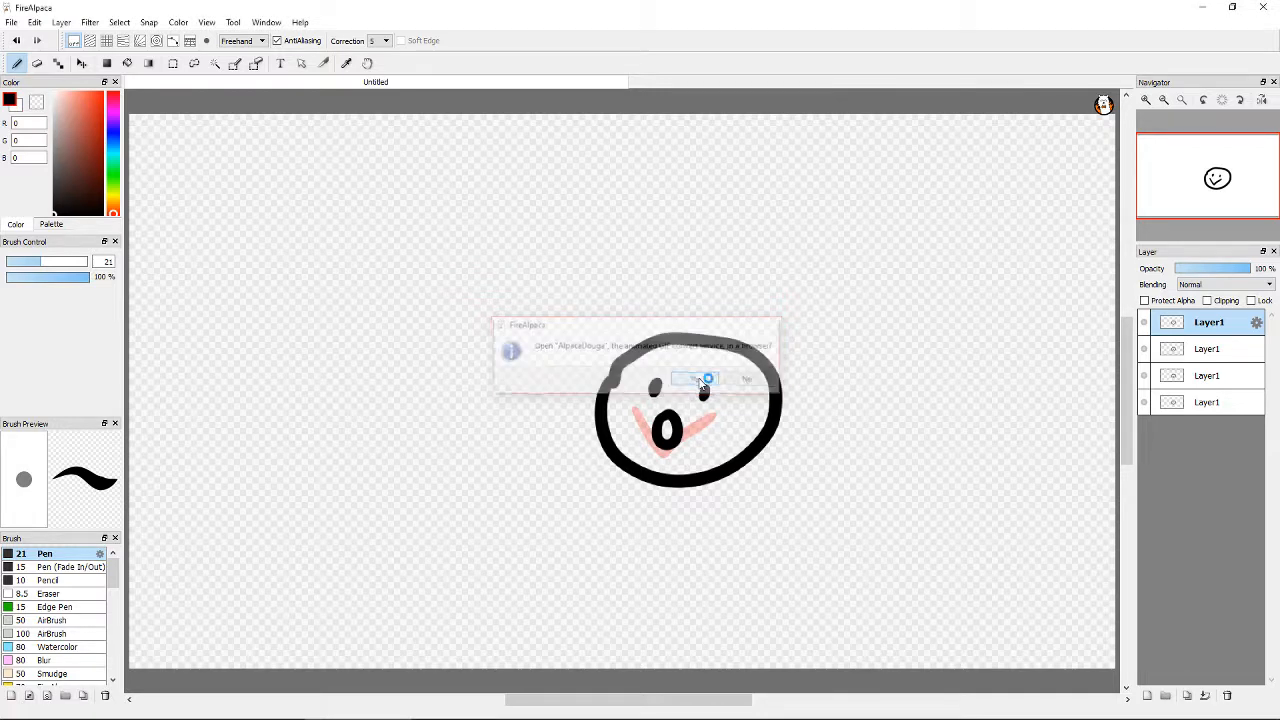
{"action": "left_click", "coordinate": [704, 379]}
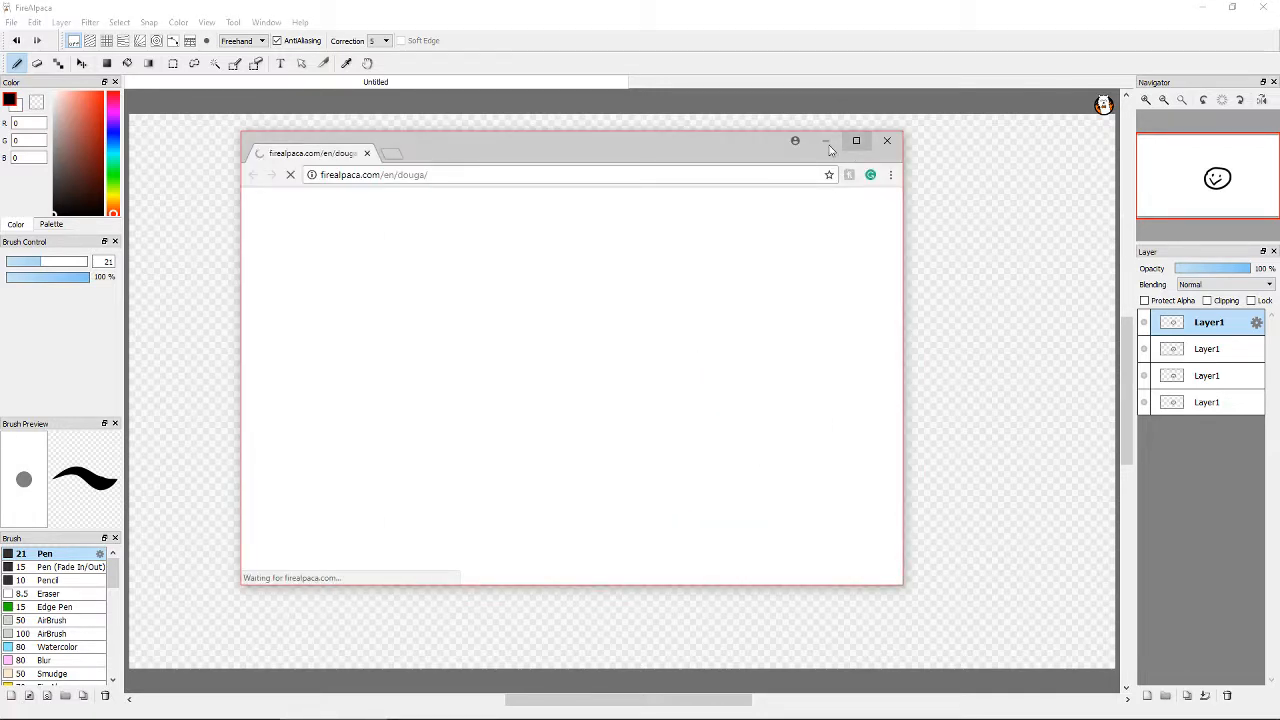
- Maximize the browser window and scroll down to the AlpacaDouga upload area
{"action": "left_click", "coordinate": [856, 140]}
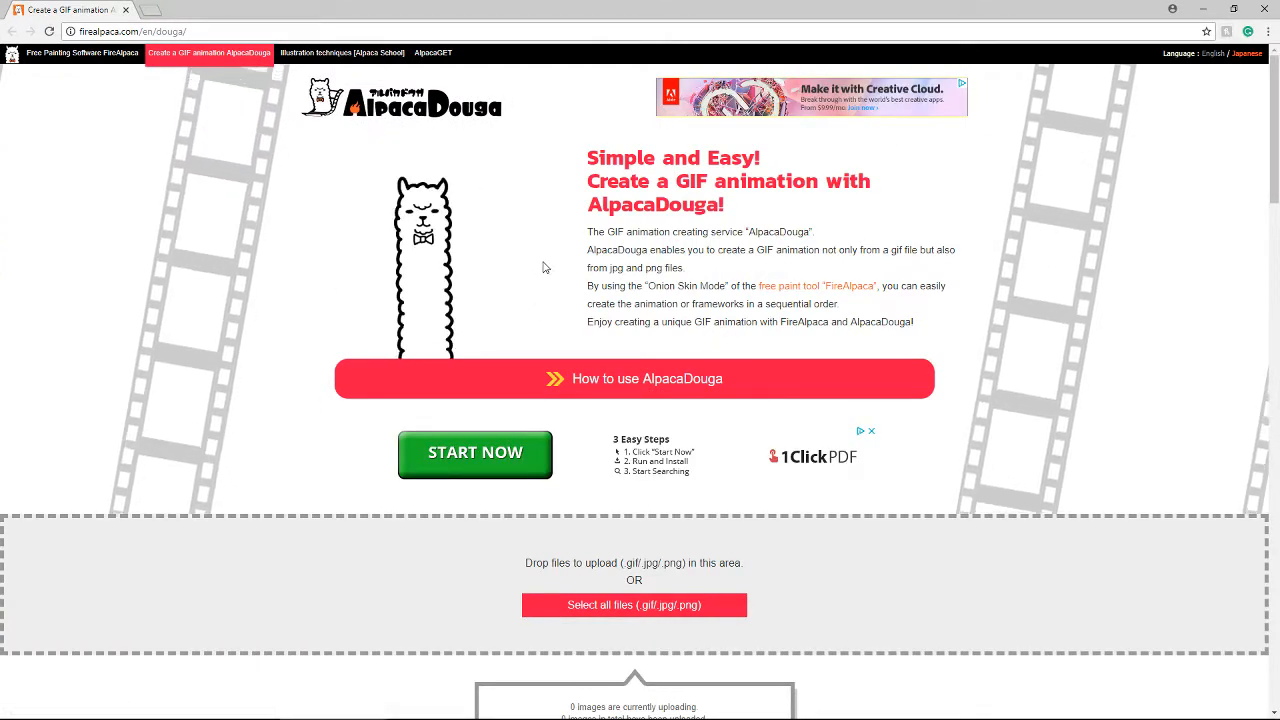
{"action": "scroll", "scroll_direction": "down", "scroll_amount": 3}
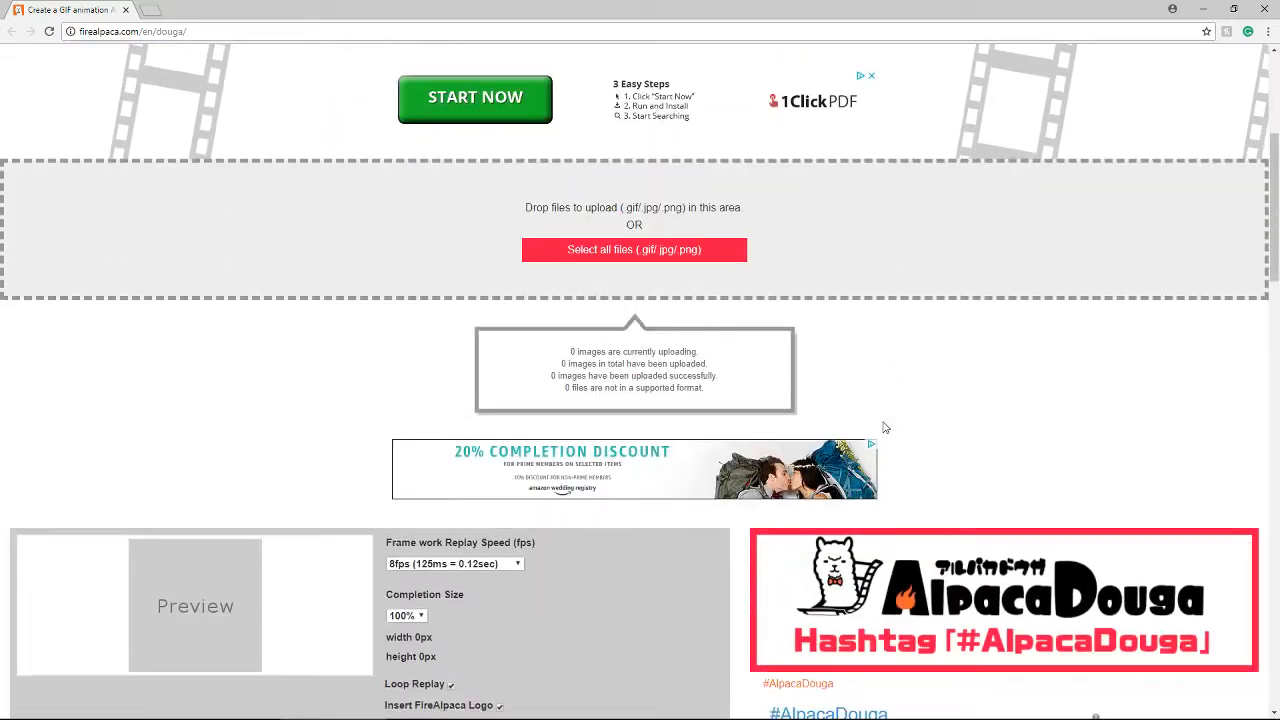
{"action": "scroll", "scroll_direction": "down", "scroll_amount": 3}
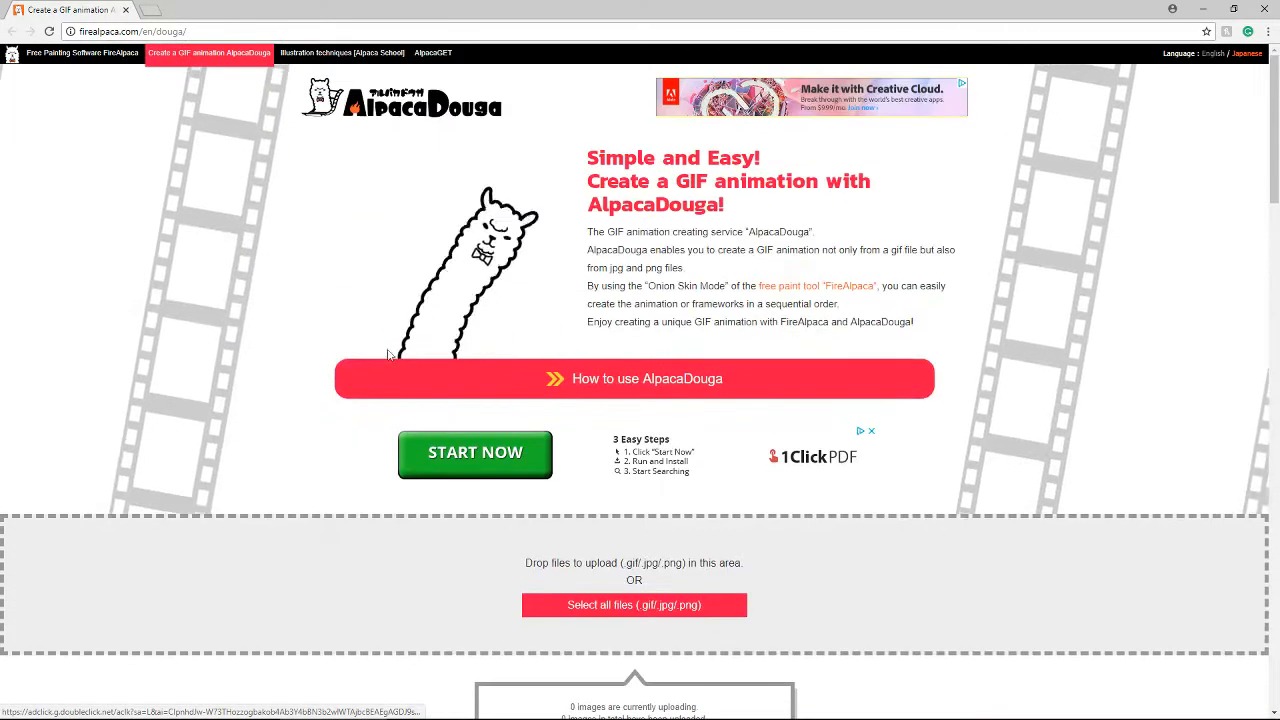
{"action": "scroll", "scroll_direction": "down", "scroll_amount": 3}
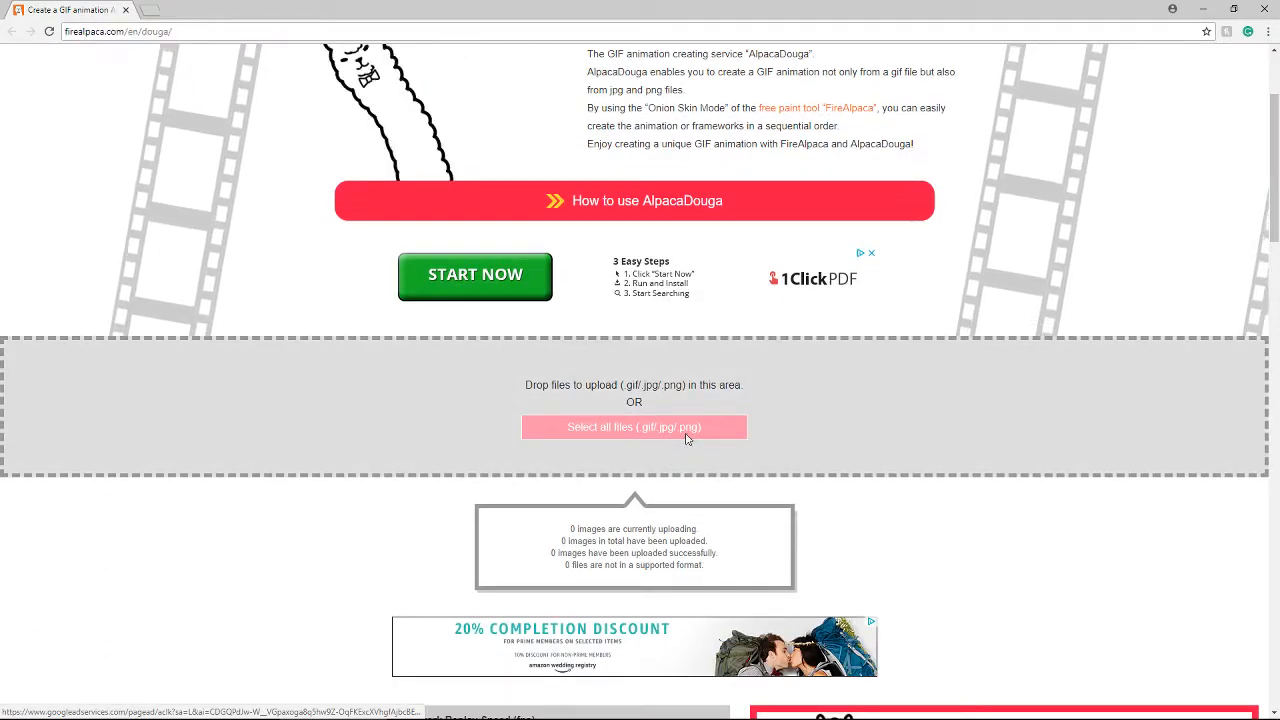
- Select frames 000–003 from the Thing folder and upload them to AlpacaDouga
{"action": "left_click", "coordinate": [633, 427]}
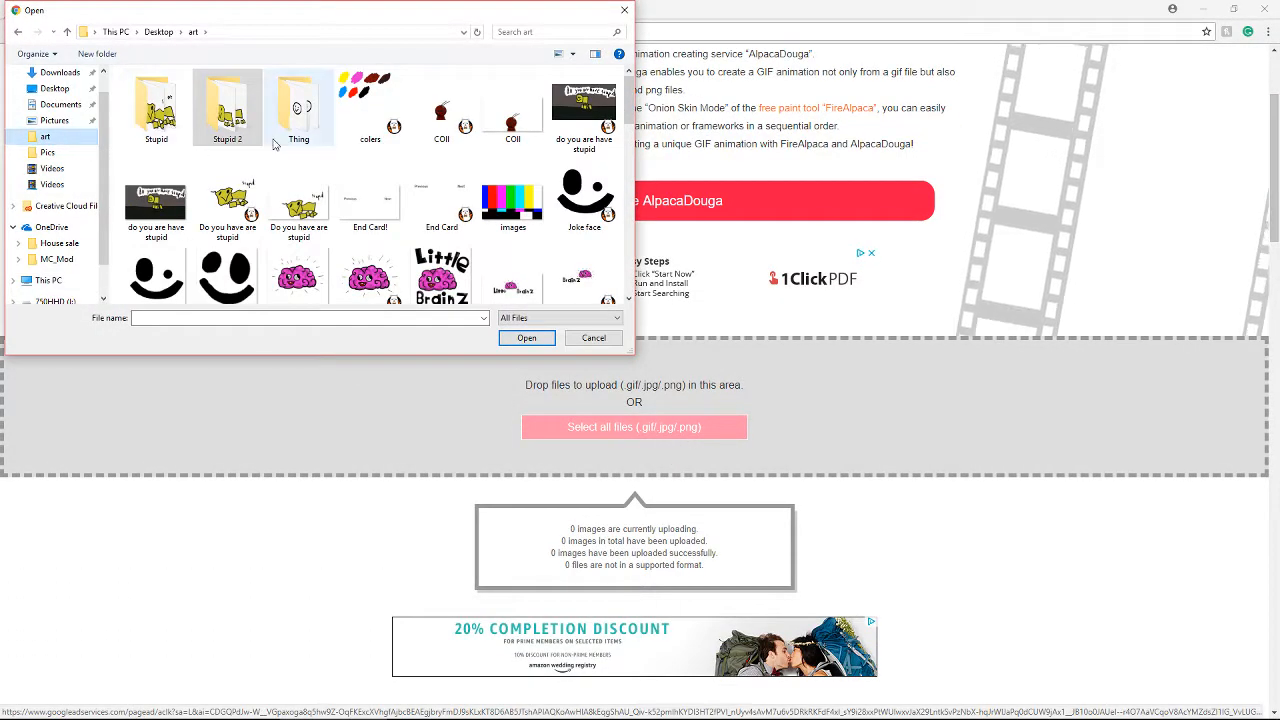
{"action": "left_click", "coordinate": [298, 107]}
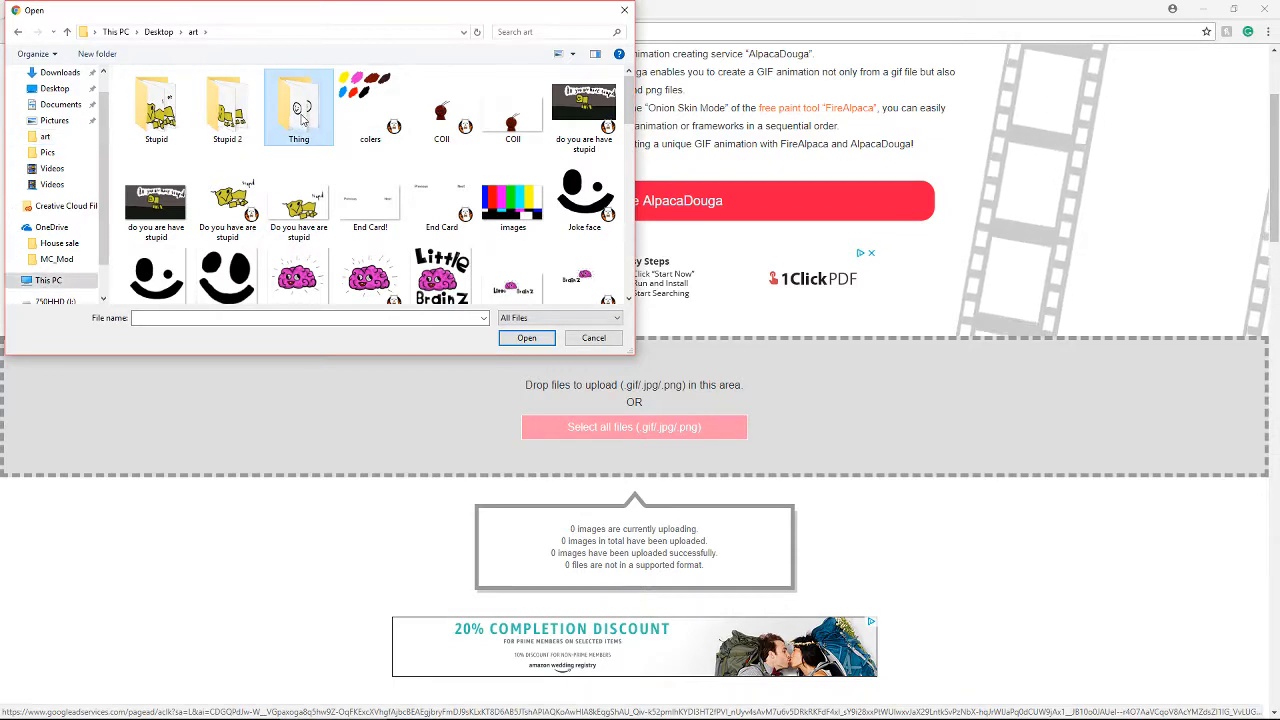
{"action": "double_click", "coordinate": [298, 105]}
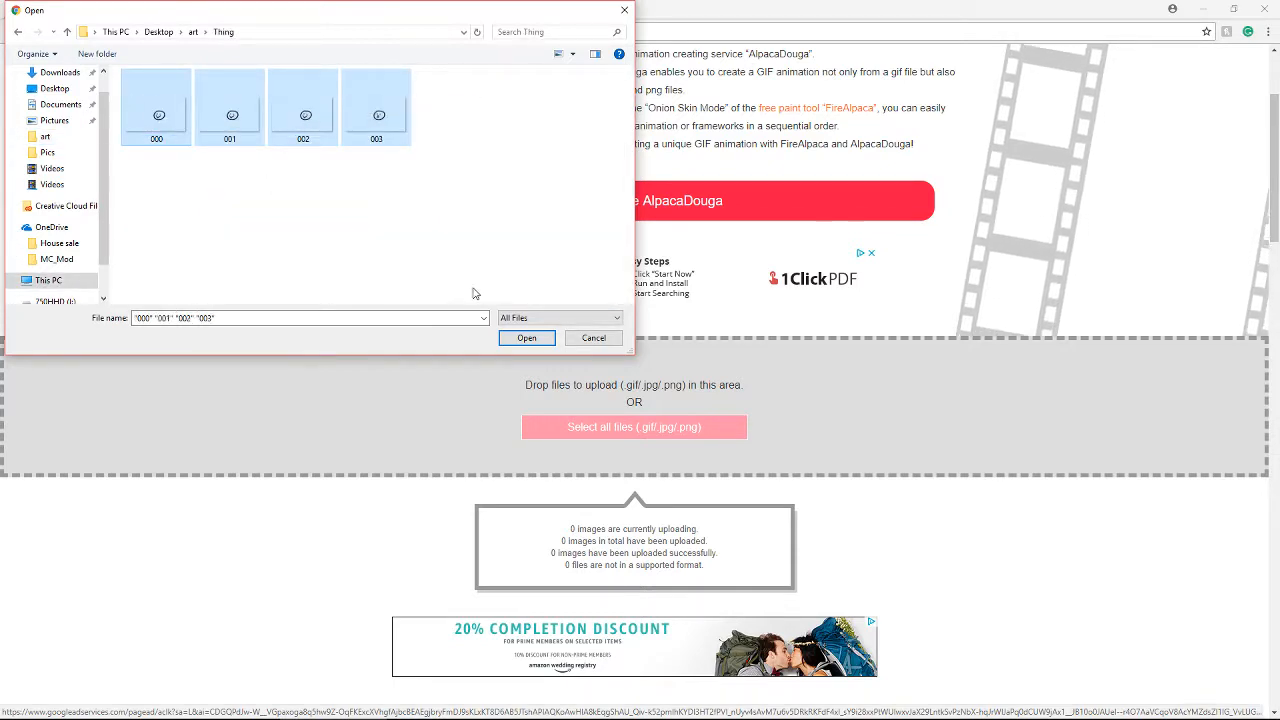
{"action": "left_click", "coordinate": [526, 337]}
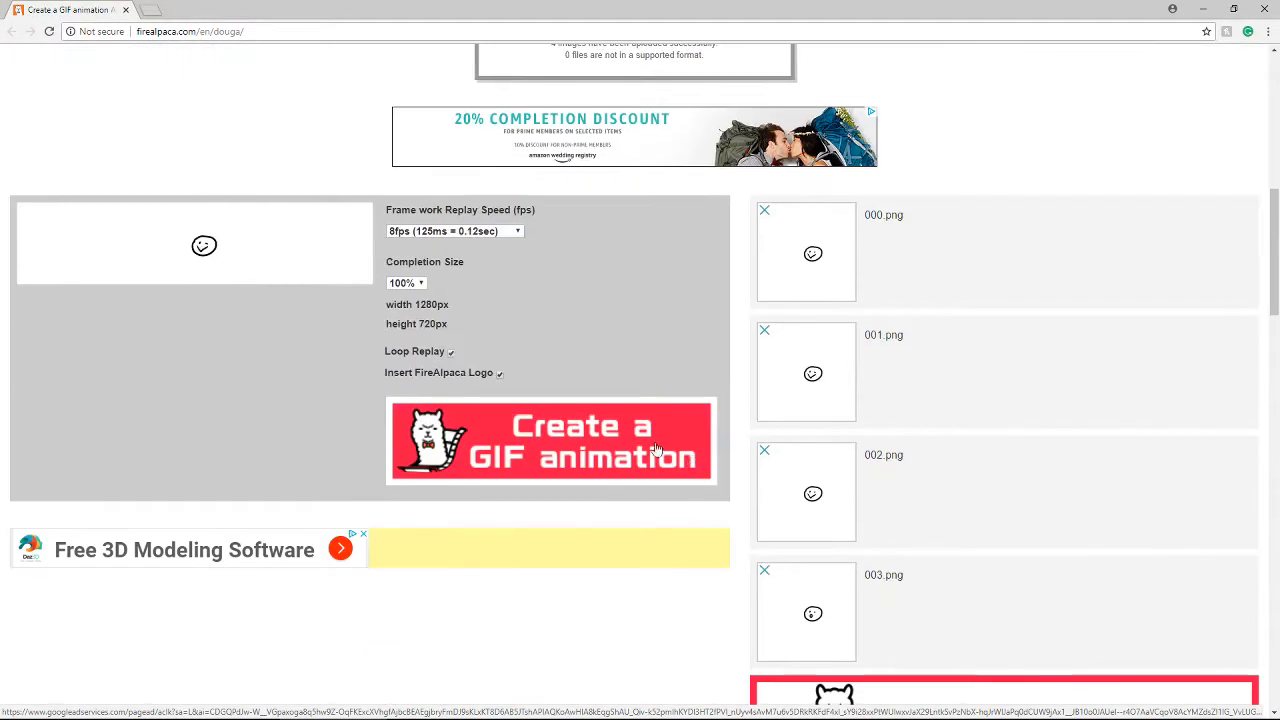
{"action": "mouse_move", "coordinate": [407, 293]}
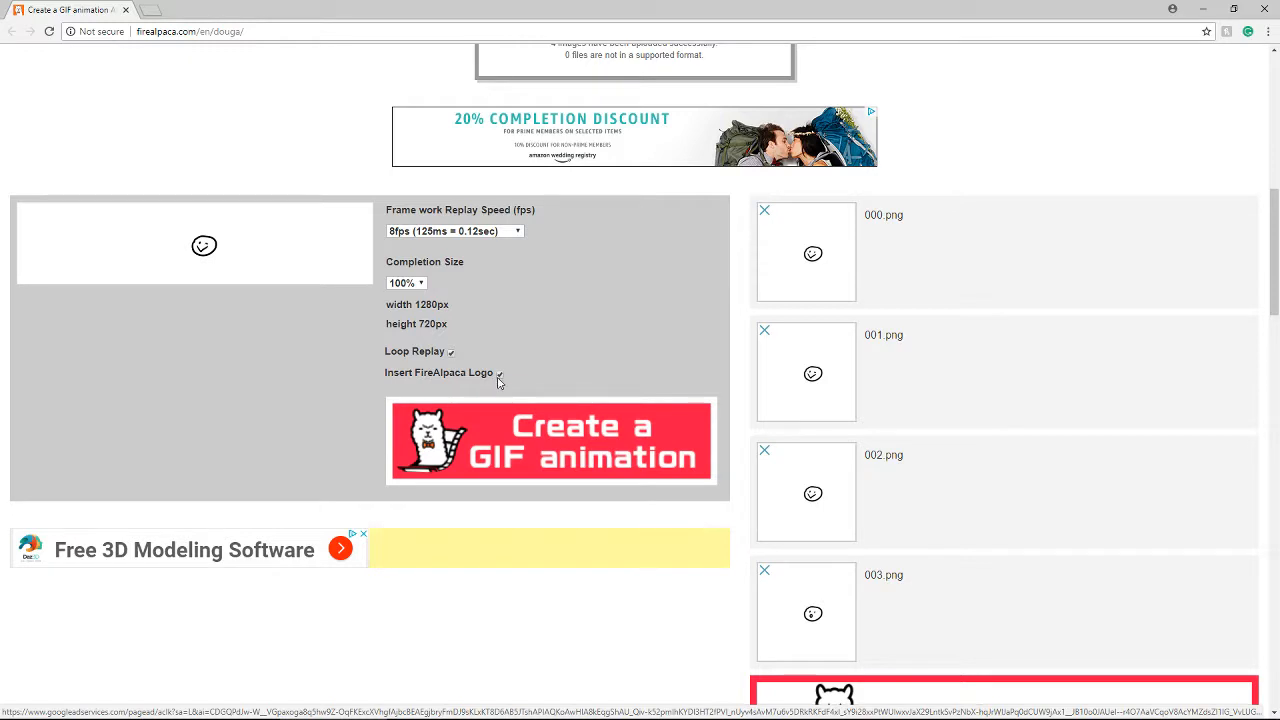
- Generate the GIF with no FireAlpaca logo, 100% completion size, and 4fps replay speed
{"action": "left_click", "coordinate": [497, 374]}
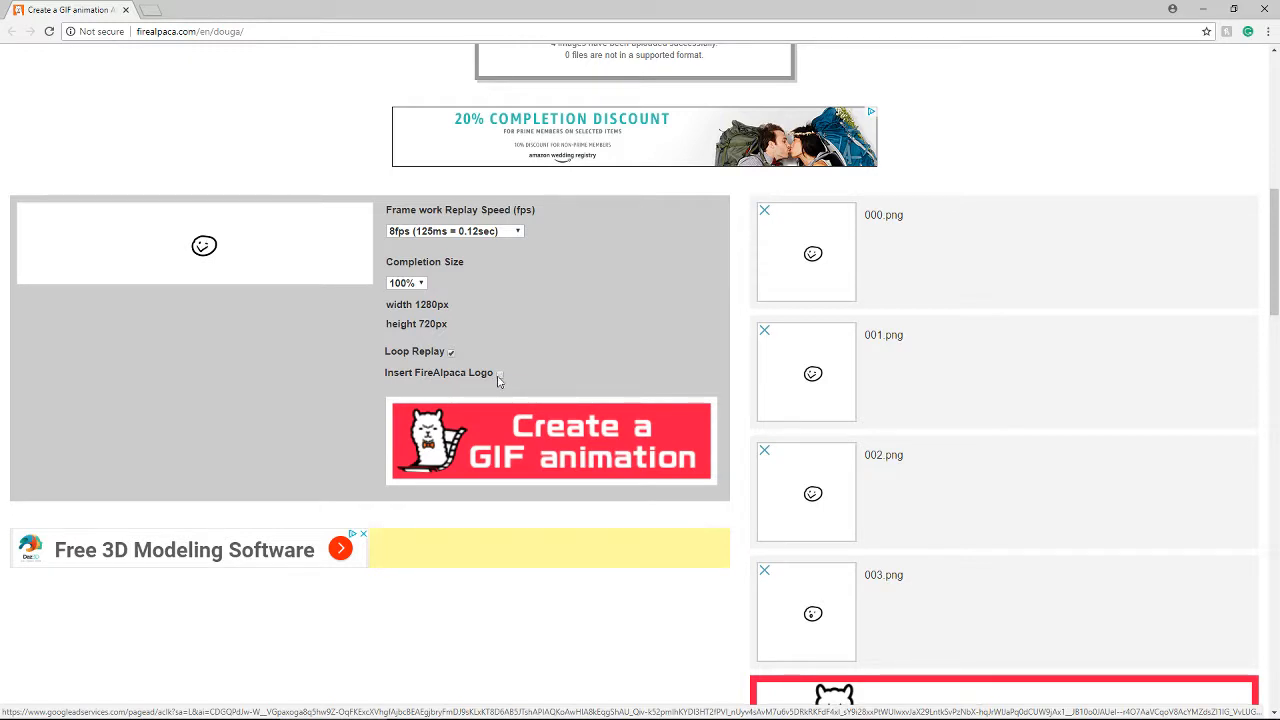
{"action": "left_click", "coordinate": [500, 373]}
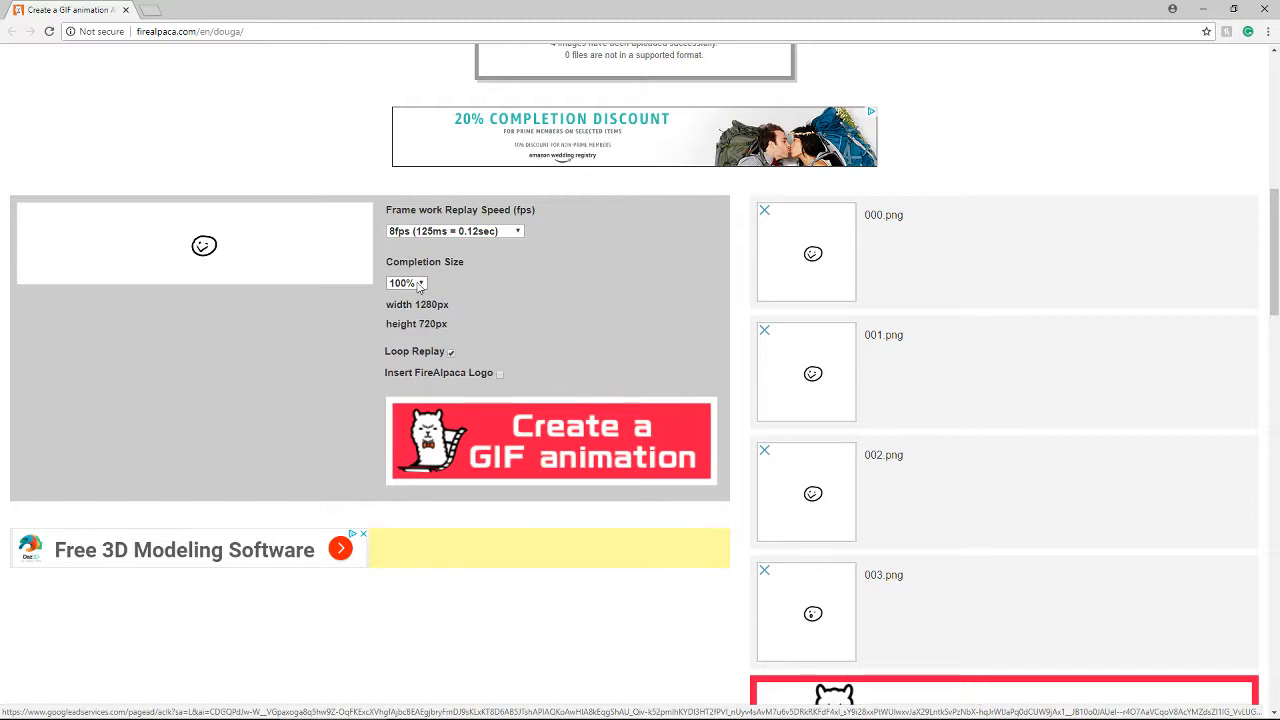
{"action": "left_click", "coordinate": [405, 283]}
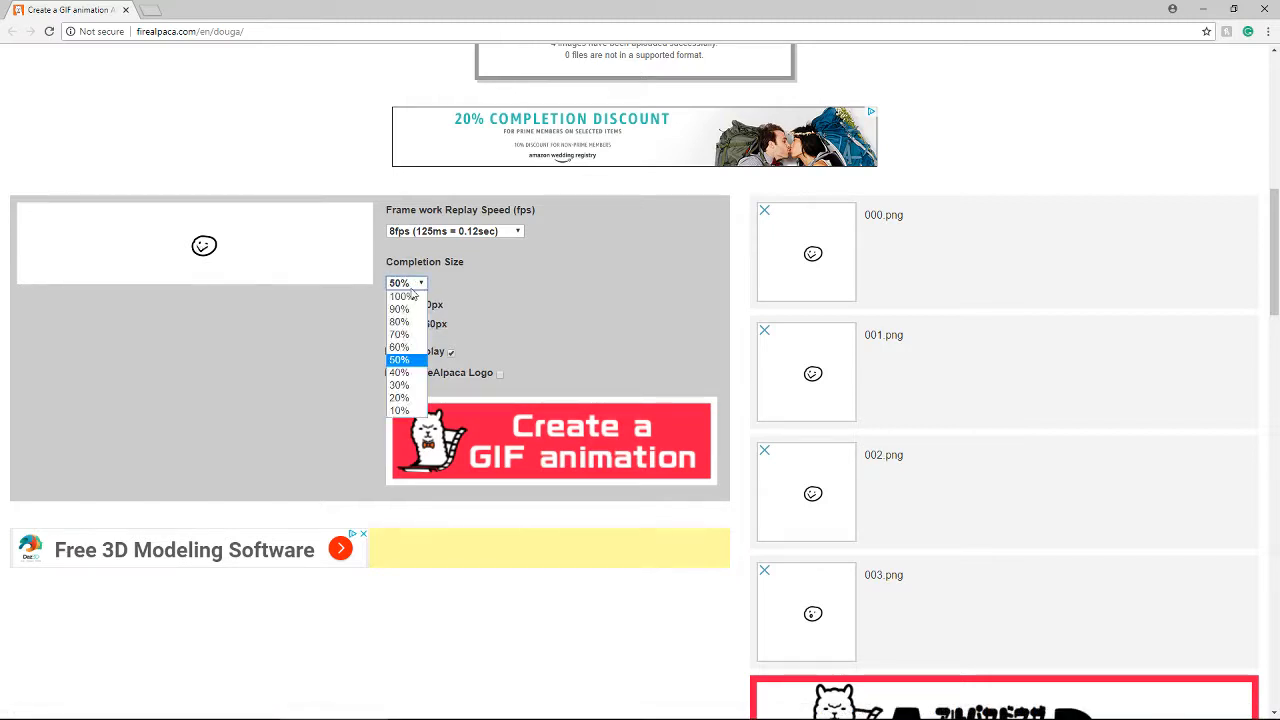
{"action": "left_click", "coordinate": [398, 309]}
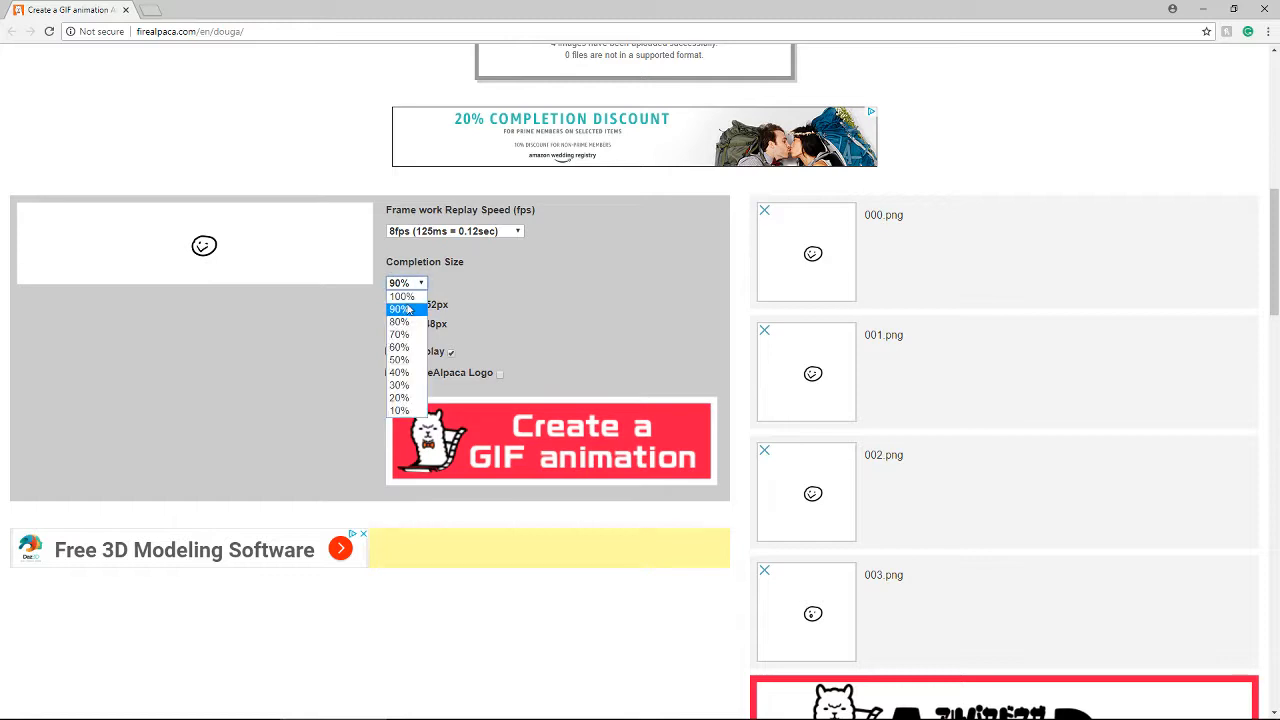
{"action": "left_click", "coordinate": [401, 296]}
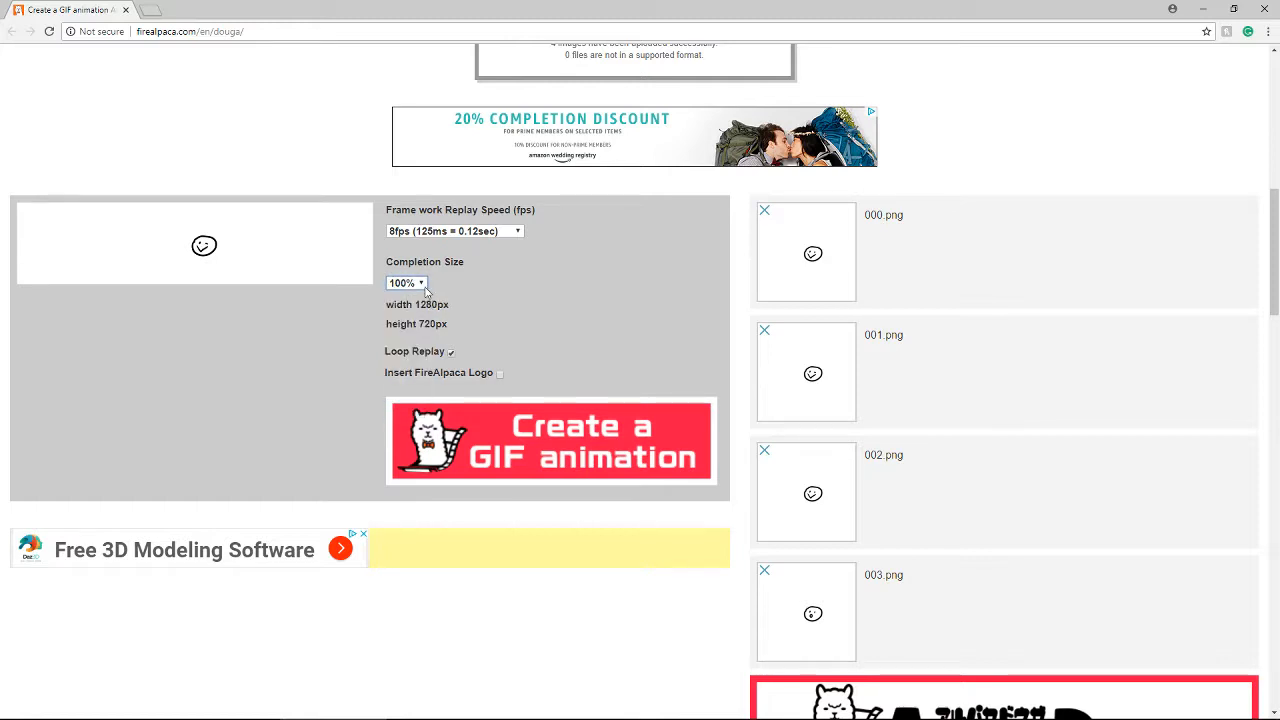
{"action": "left_click", "coordinate": [406, 283]}
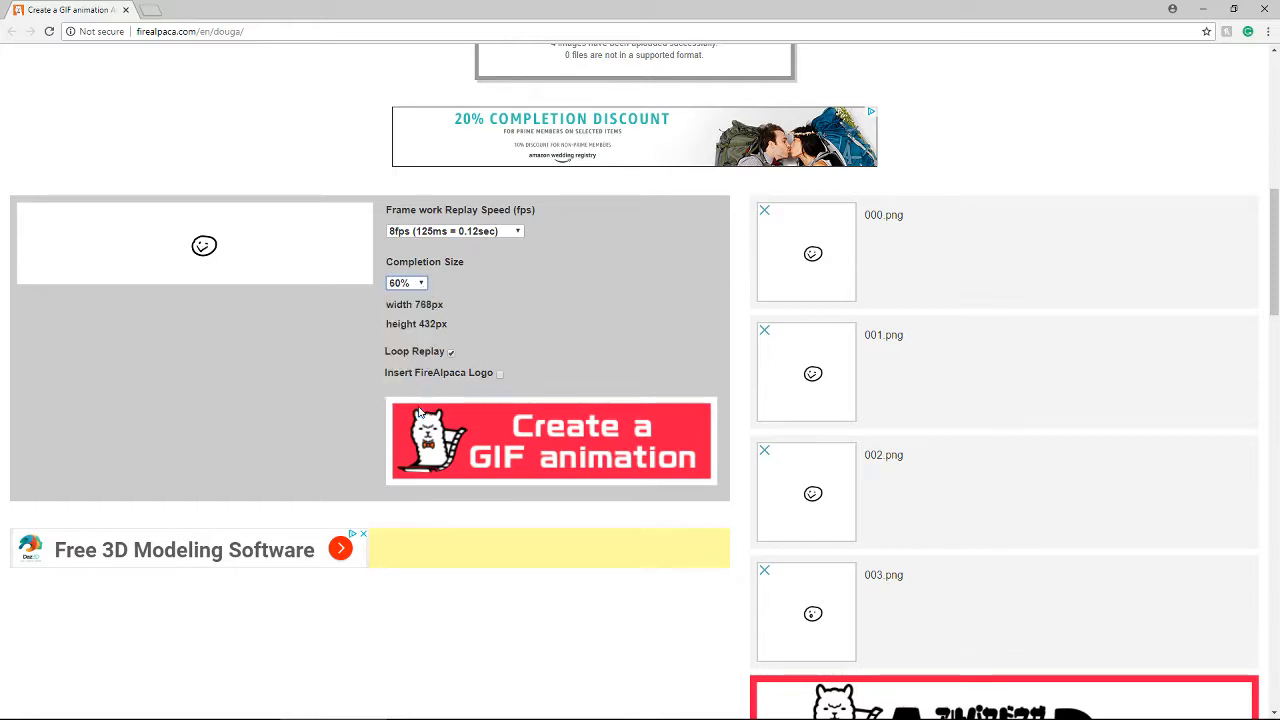
{"action": "left_click", "coordinate": [405, 283]}
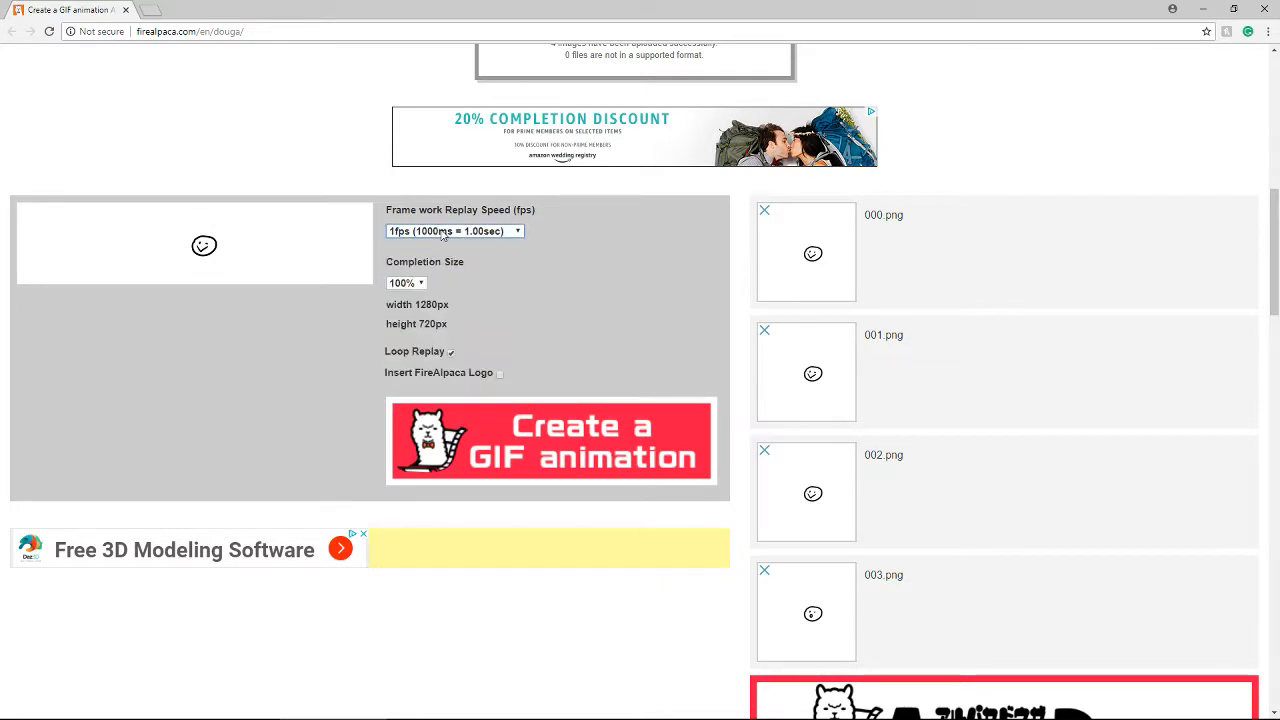
{"action": "left_click", "coordinate": [454, 231]}
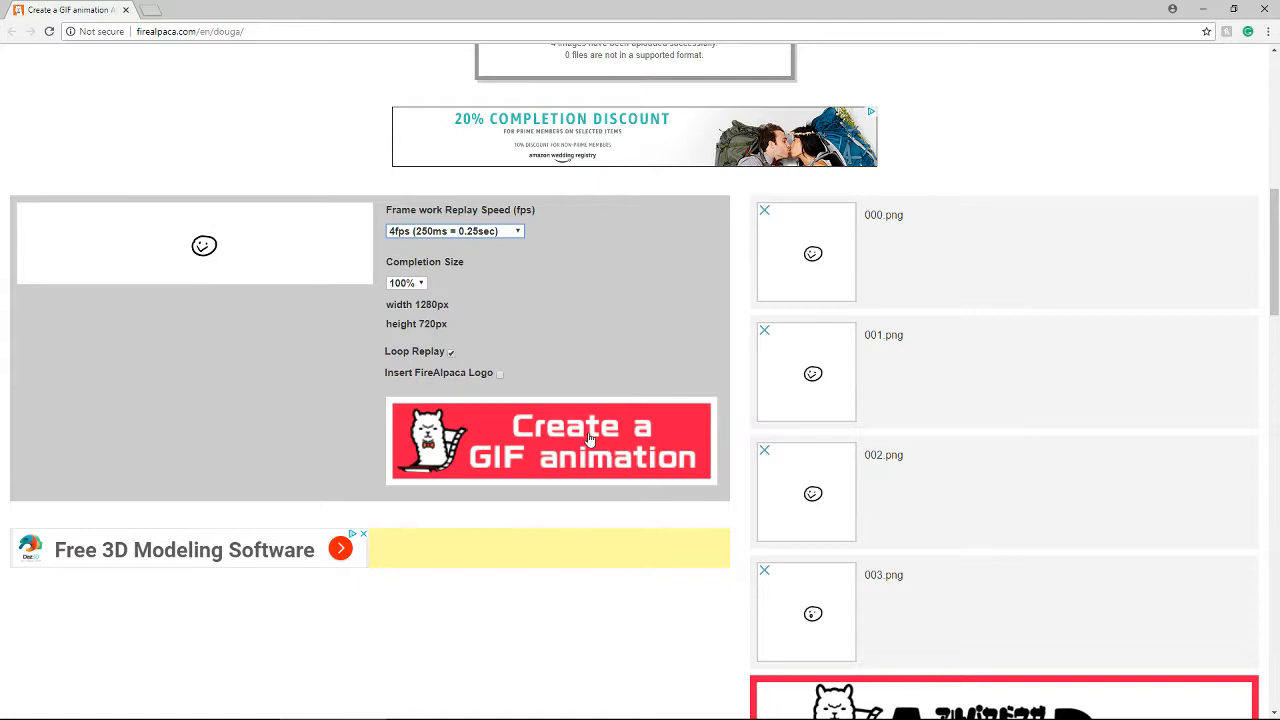
{"action": "left_click", "coordinate": [551, 442]}
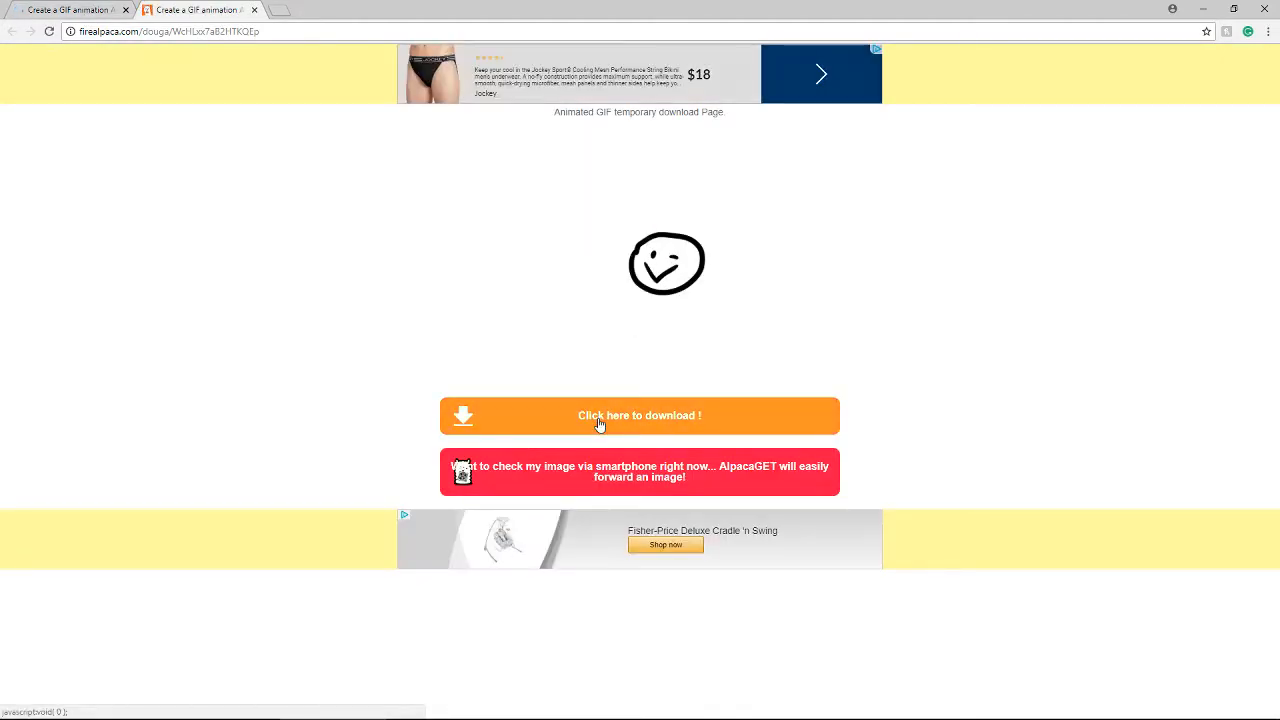
- Download the generated GIF and reveal it in the Windows Downloads folder
{"action": "left_click", "coordinate": [639, 415]}
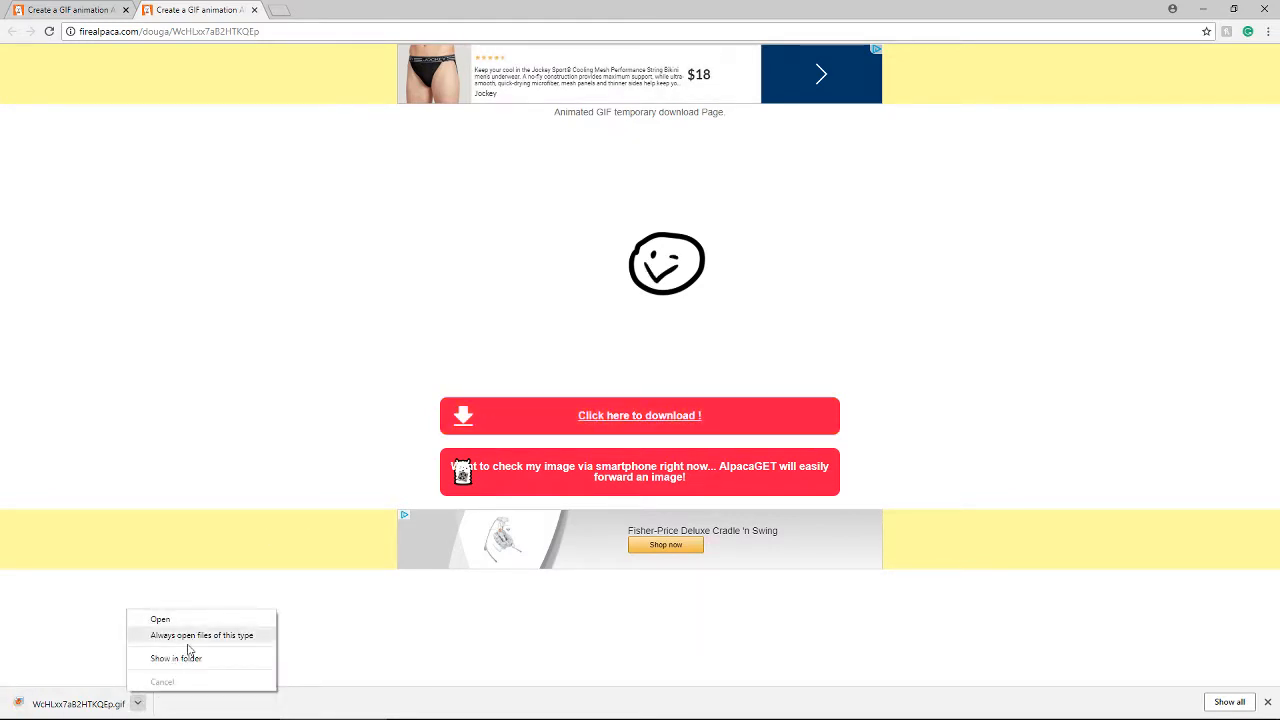
{"action": "left_click", "coordinate": [176, 658]}
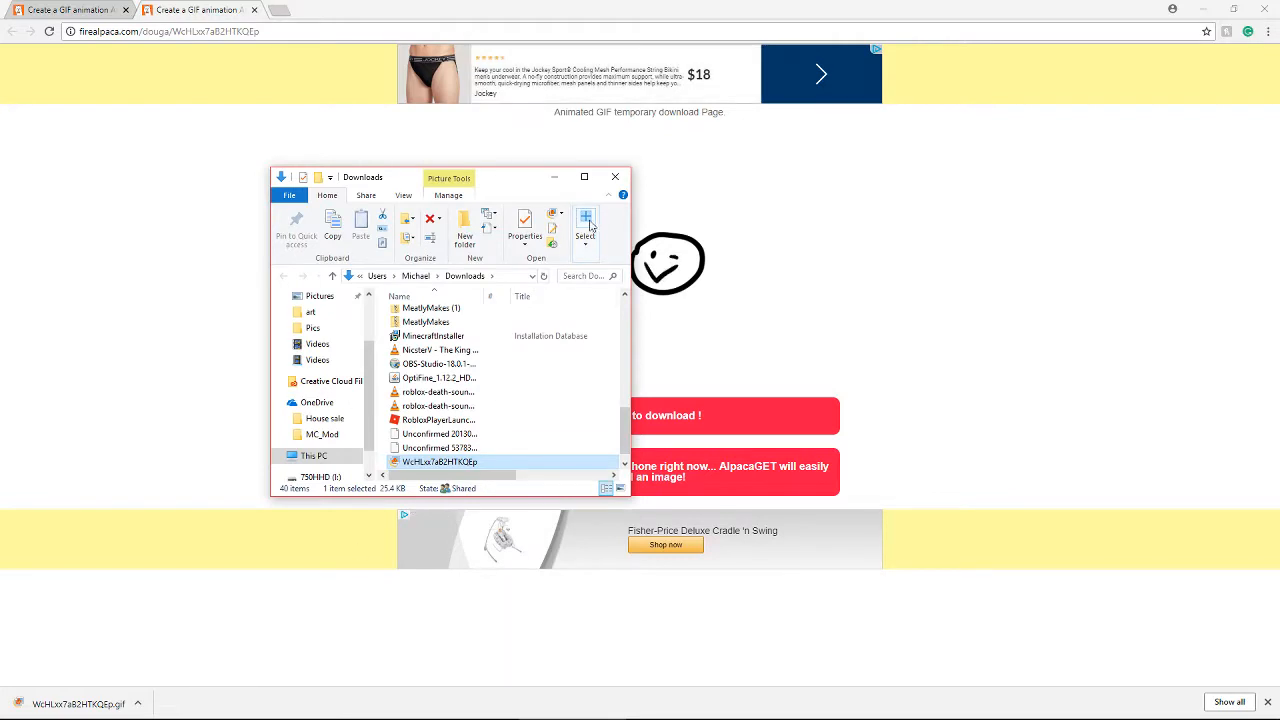
{"action": "mouse_move", "coordinate": [435, 462]}
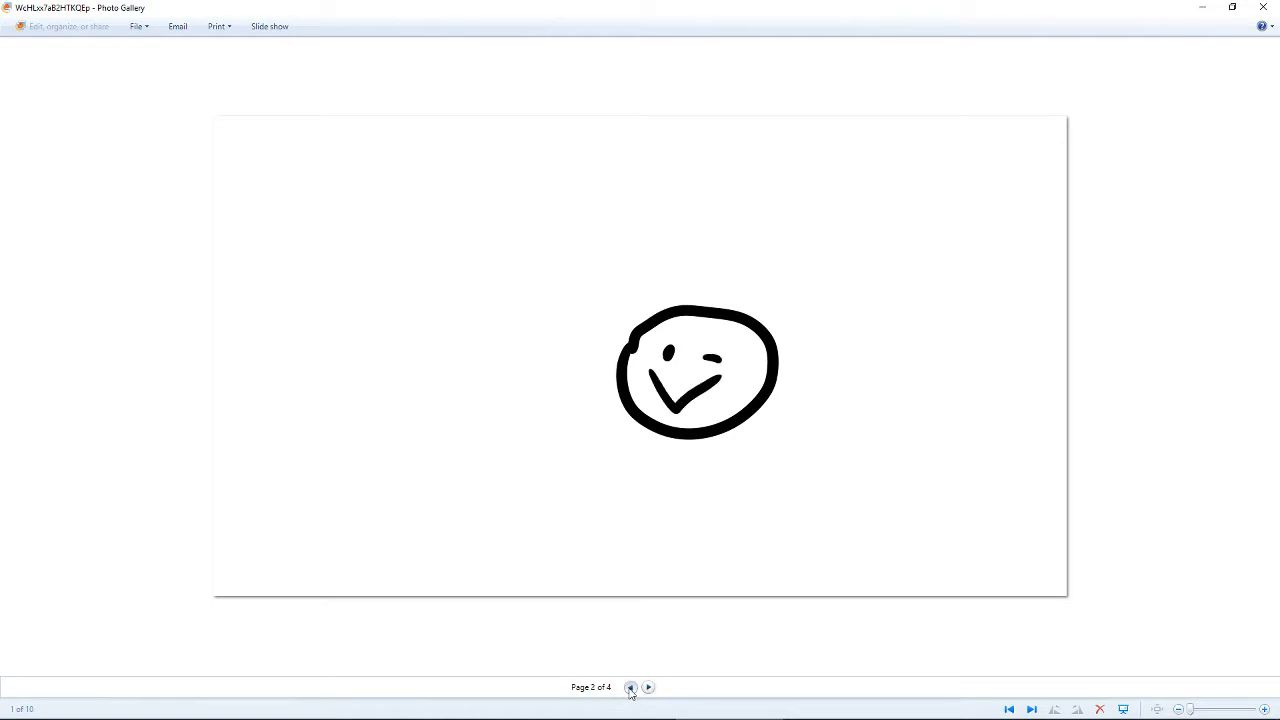
- Step through the GIF's frames in Photo Gallery, then minimize the browser to show FireAlpaca
{"action": "left_click", "coordinate": [648, 687]}
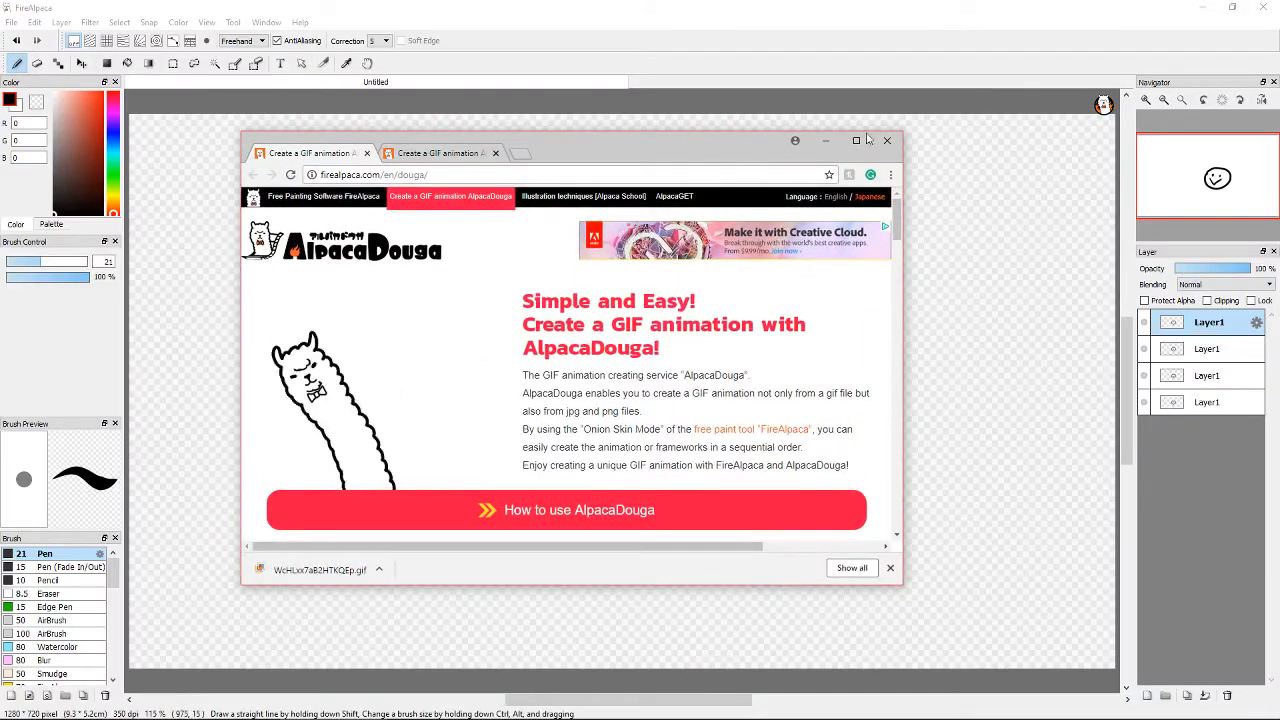
{"action": "left_click", "coordinate": [886, 140]}
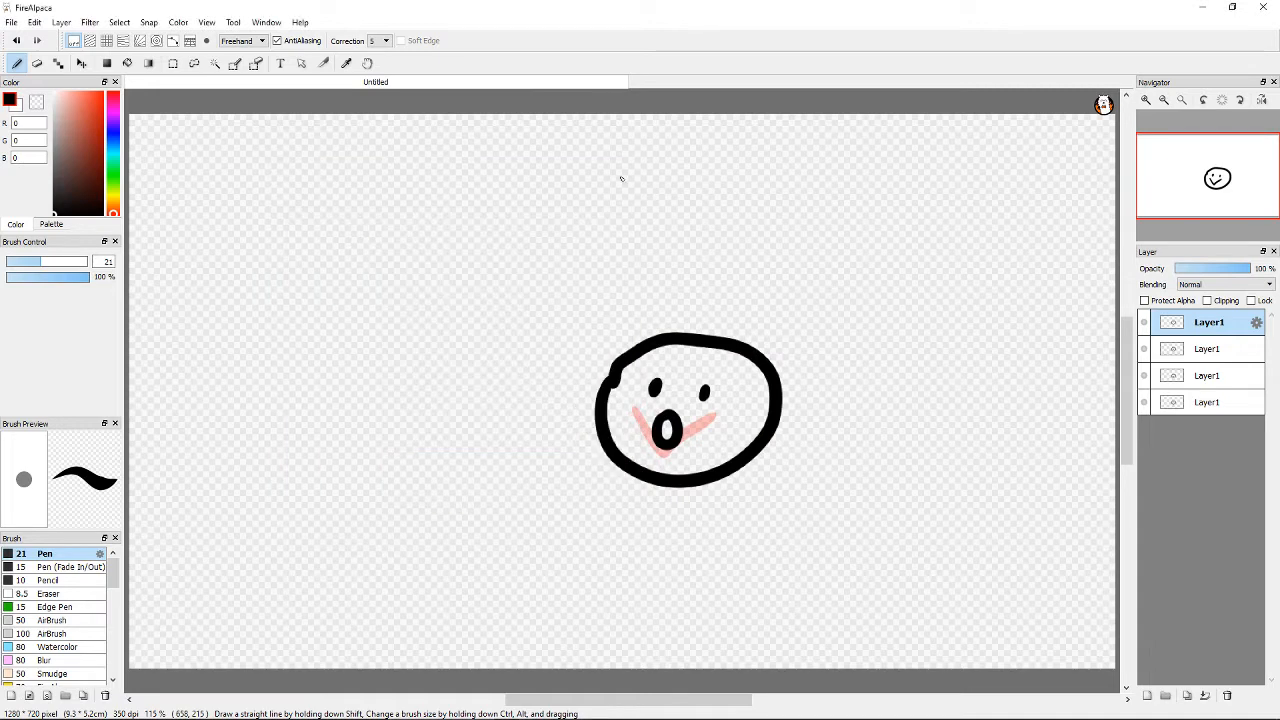